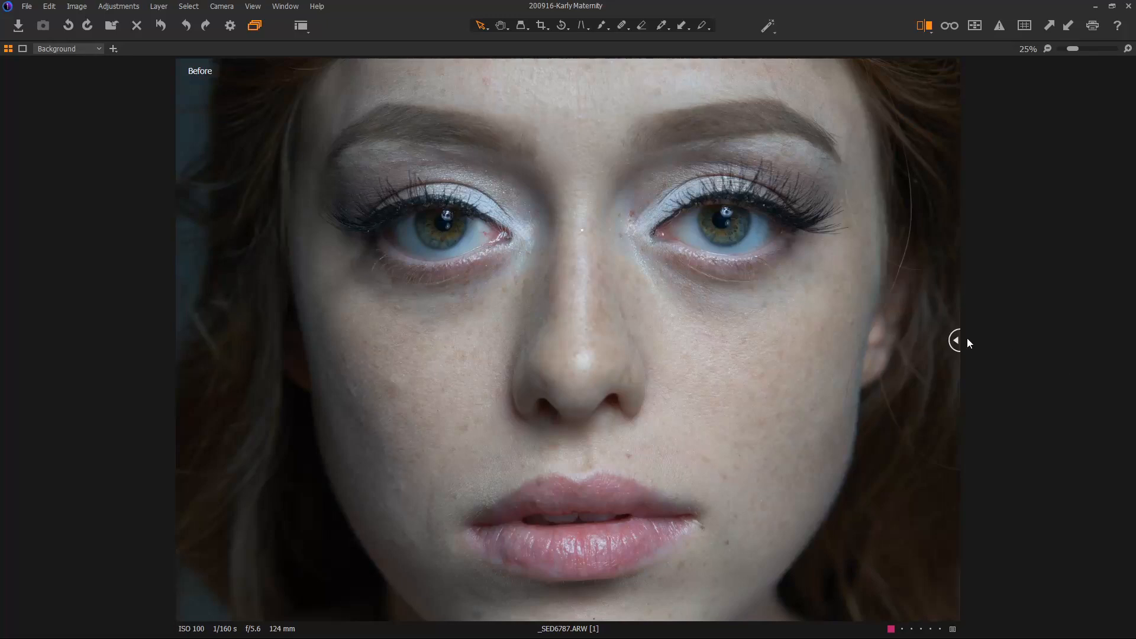
mouse_move(962, 348)
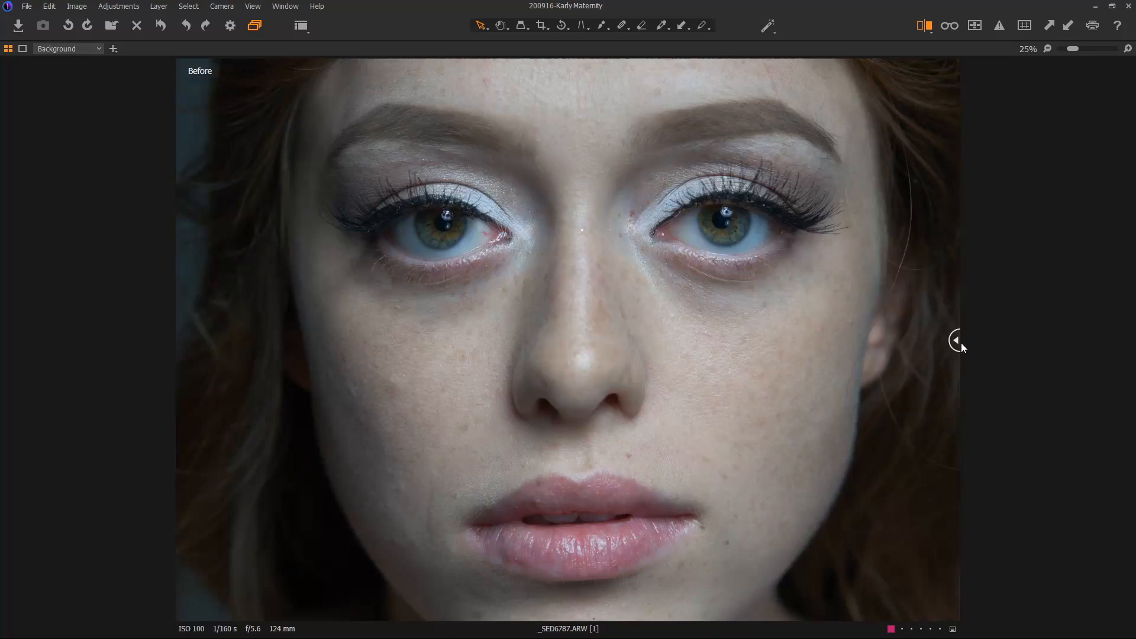
Slide the Before/After divider fully across to show the edited portrait everywhere.
left_click_drag(960, 341, 756, 341)
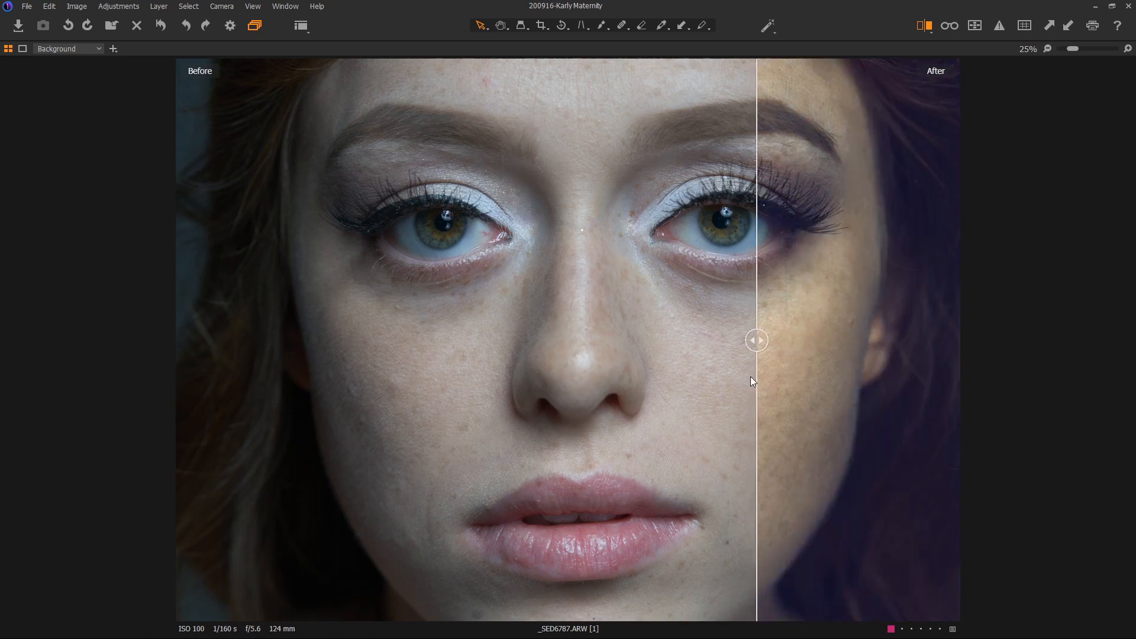
left_click_drag(756, 340, 435, 340)
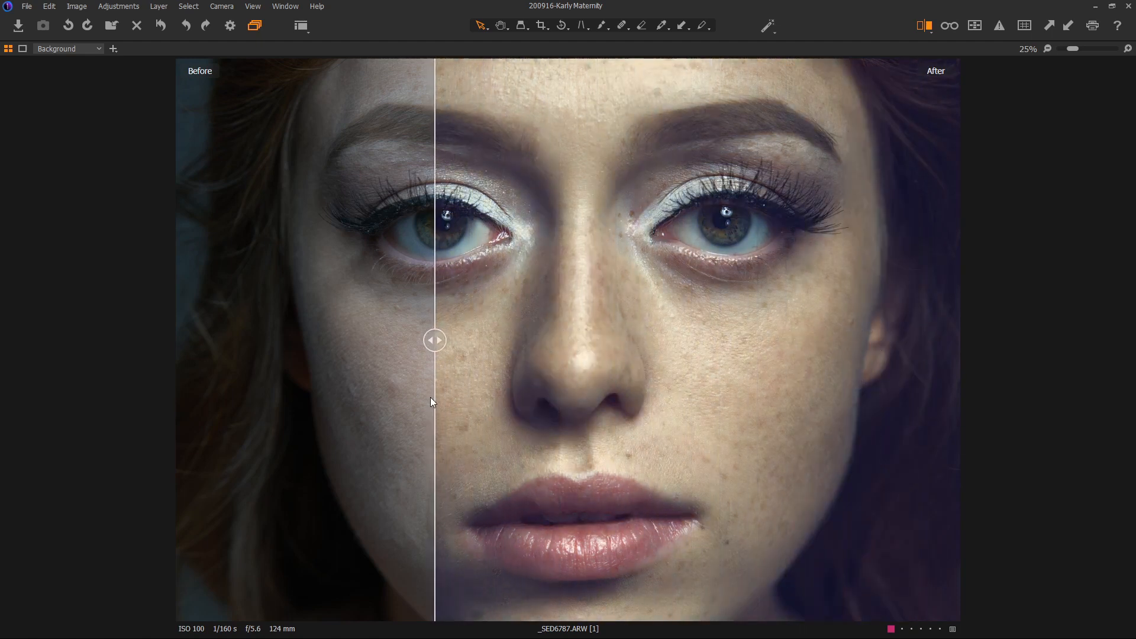
left_click_drag(435, 340, 262, 340)
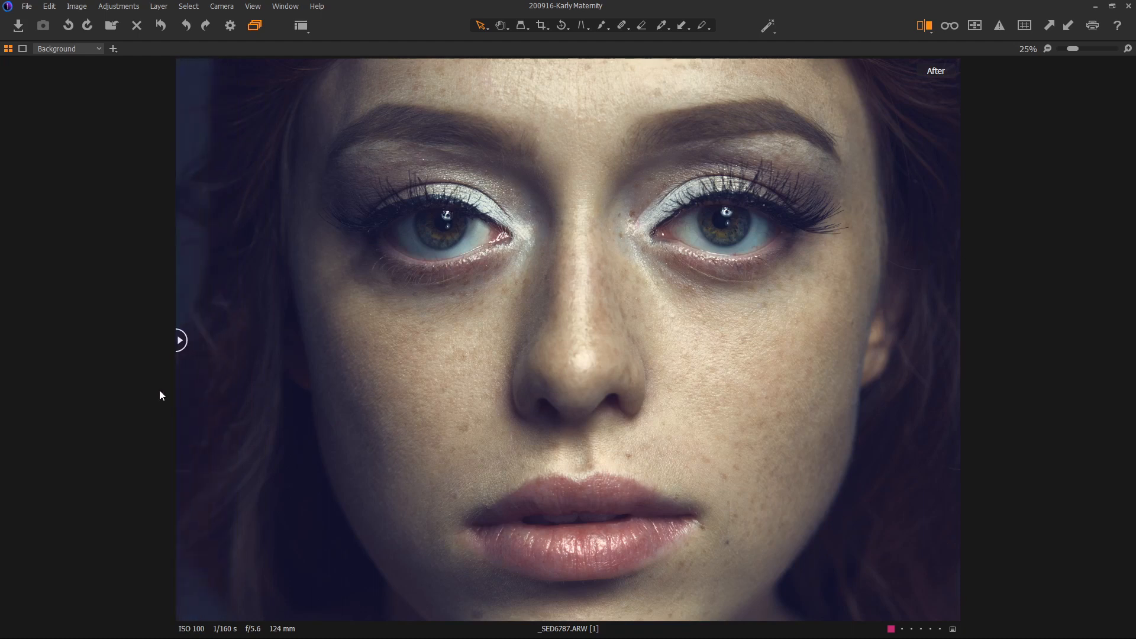
mouse_move(126, 350)
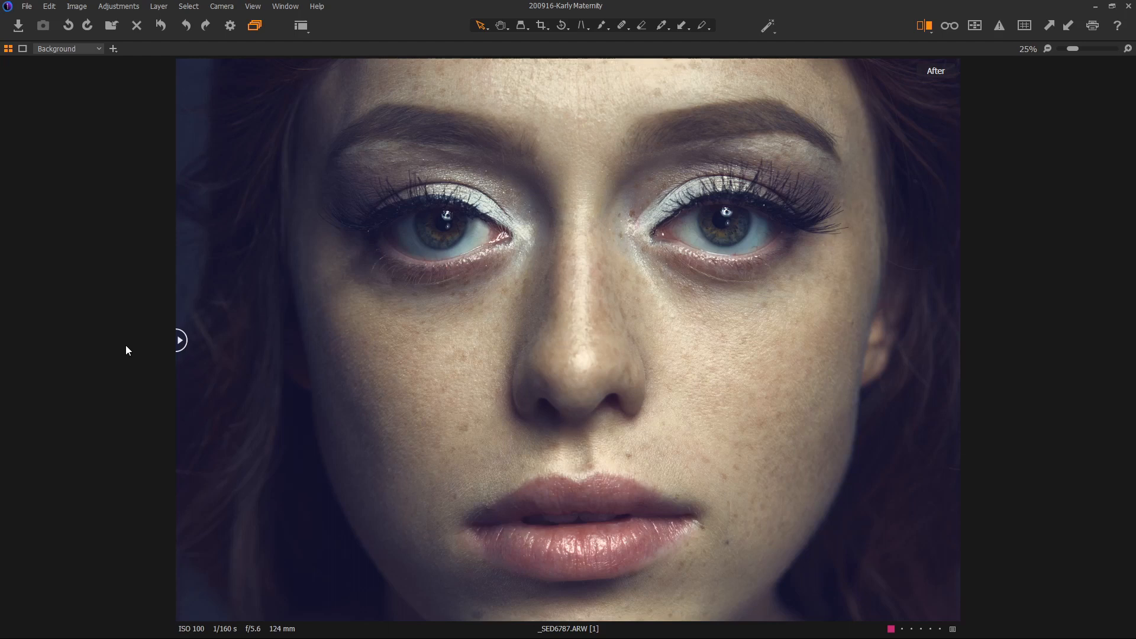
mouse_move(124, 346)
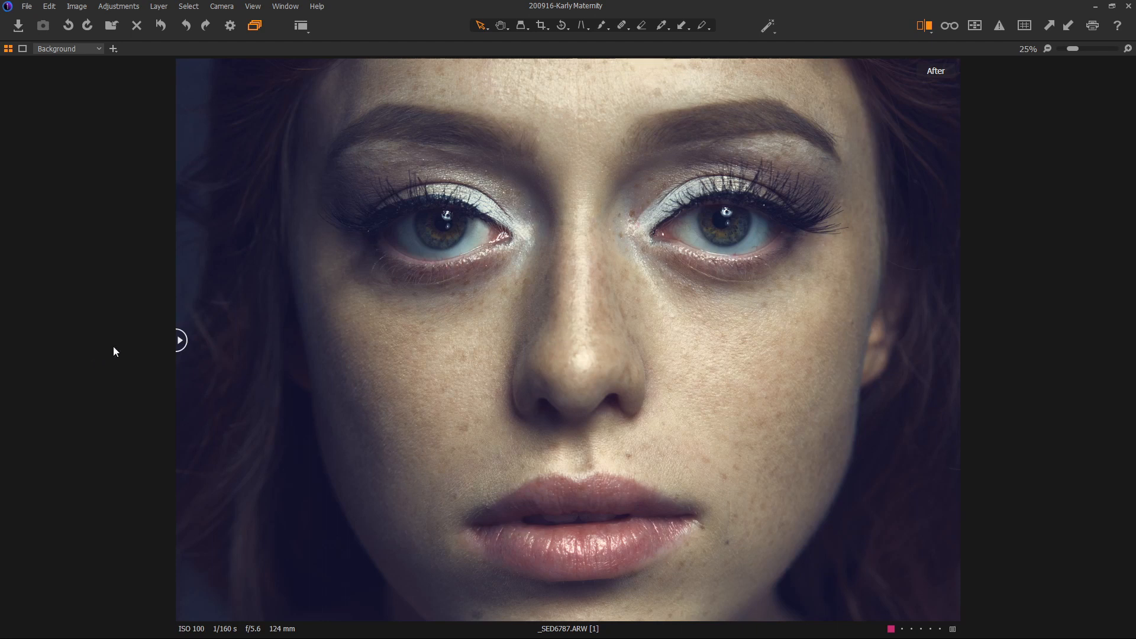
mouse_move(97, 353)
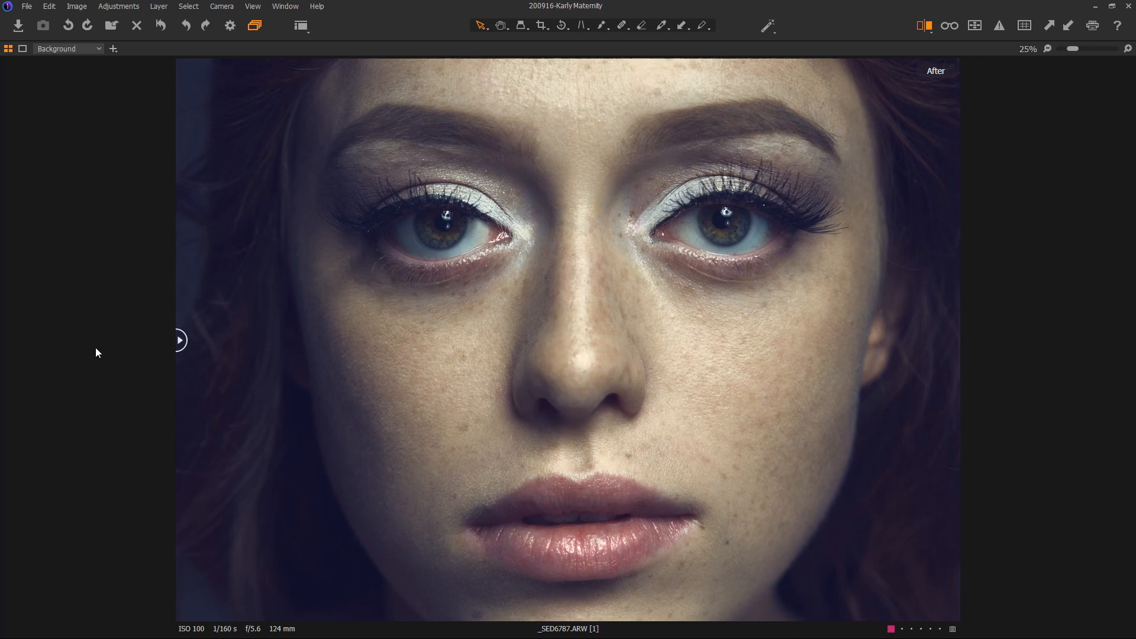
mouse_move(160, 346)
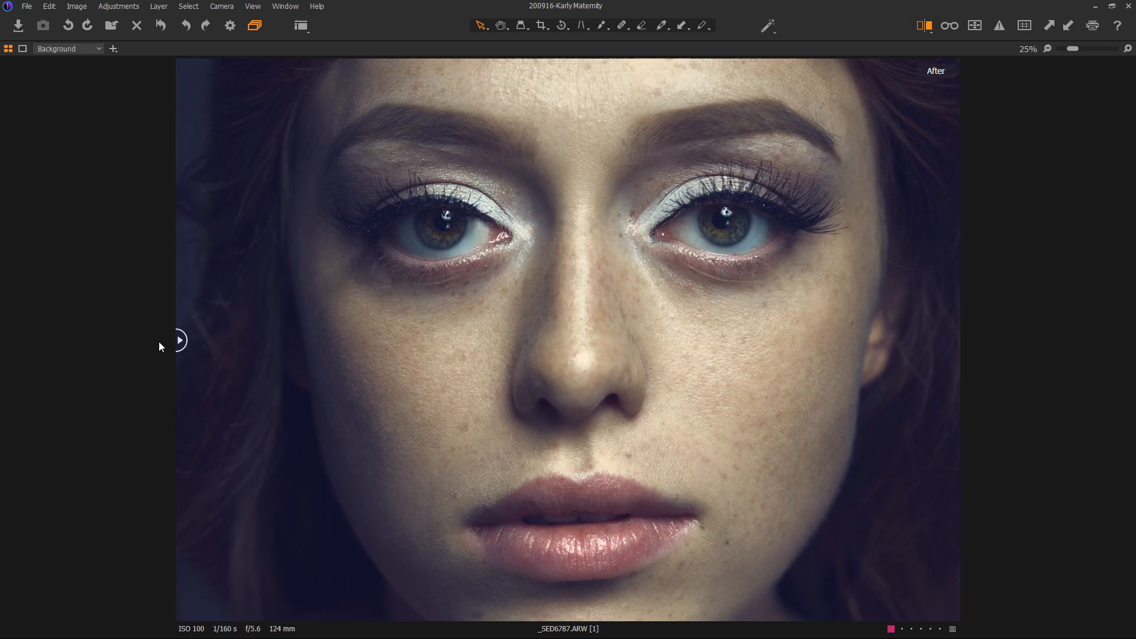
left_click(8, 49)
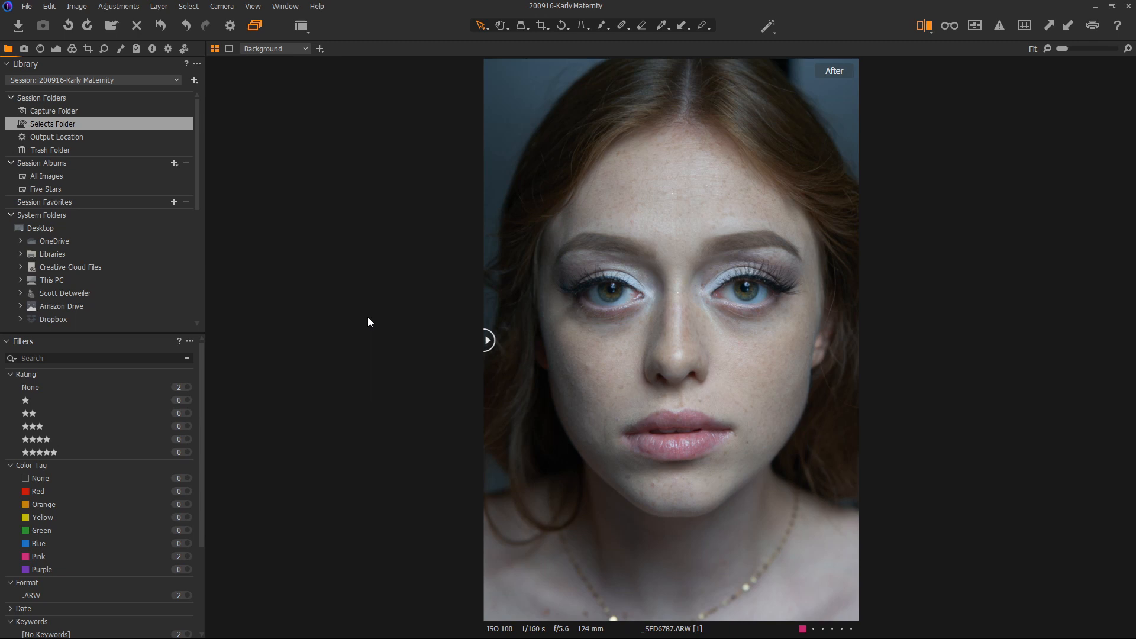
mouse_move(239, 149)
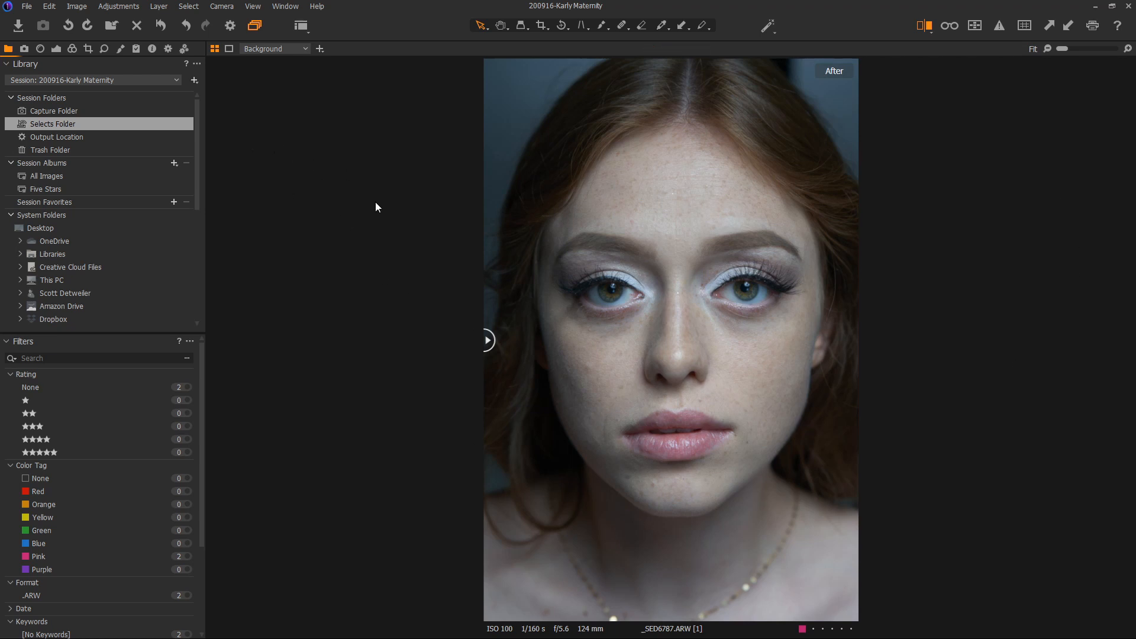
Load the SED workspace with lens, sharpening and white balance tools.
left_click(41, 48)
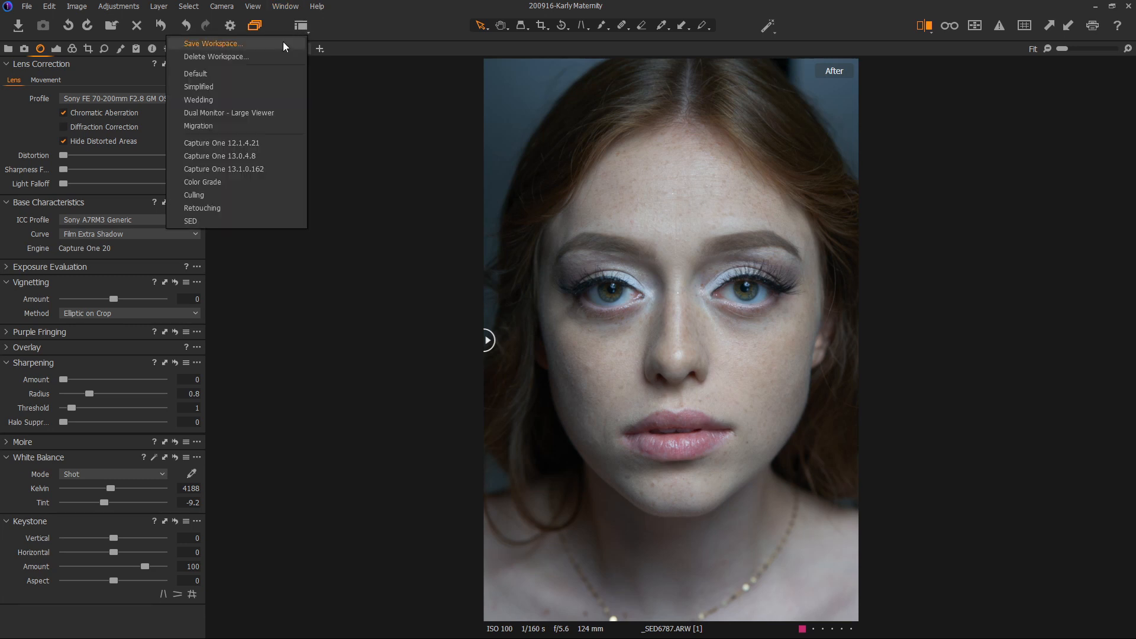
mouse_move(235, 221)
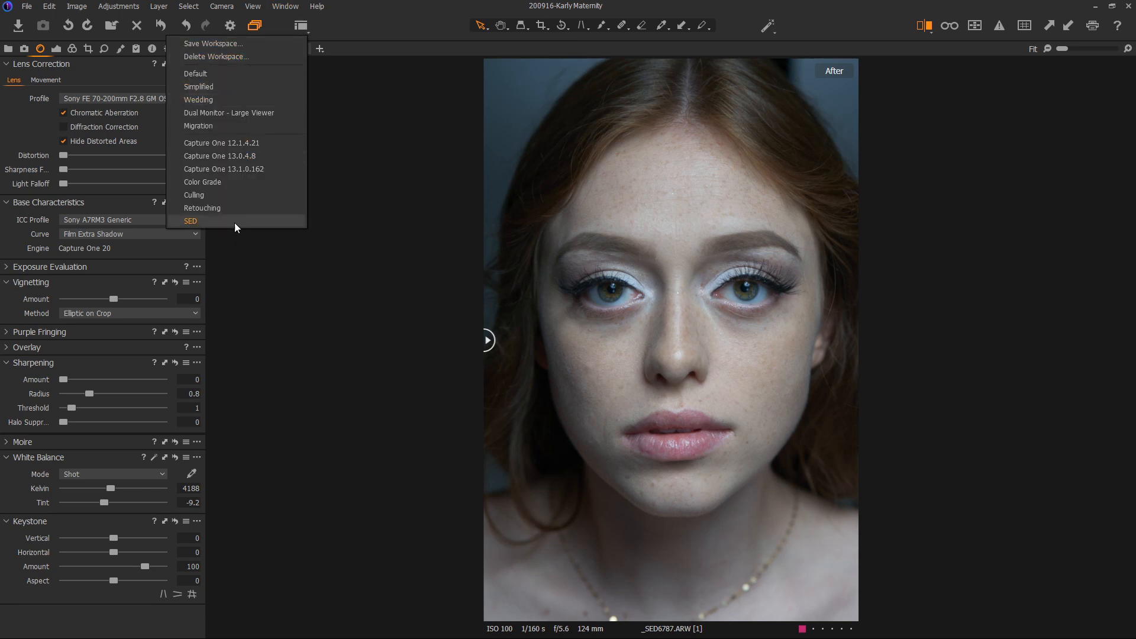
left_click(190, 221)
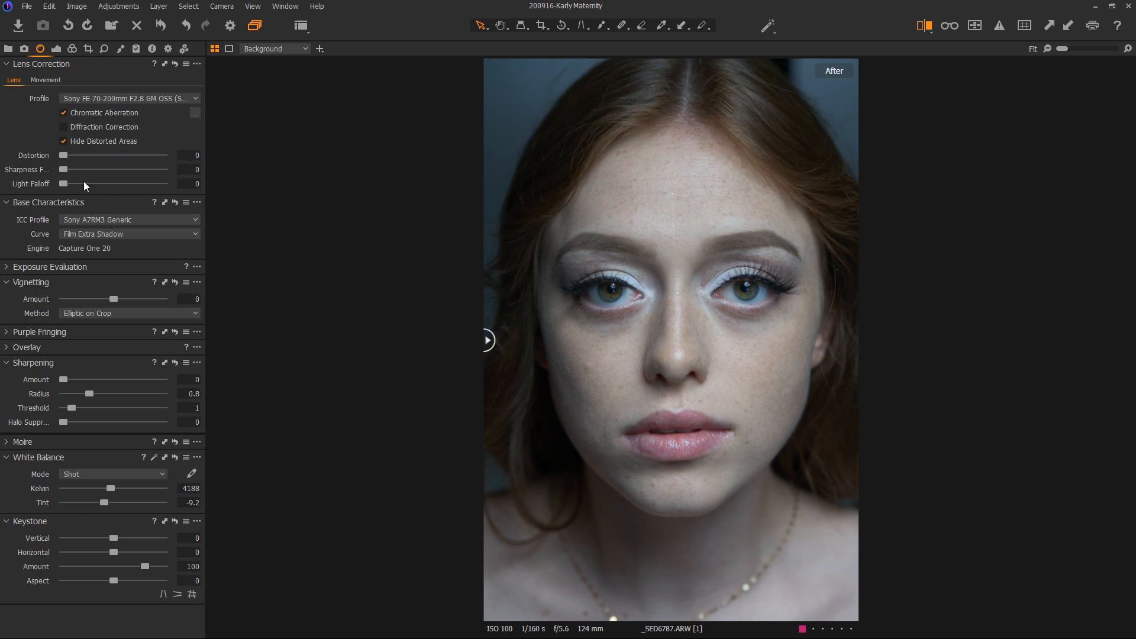
mouse_move(245, 307)
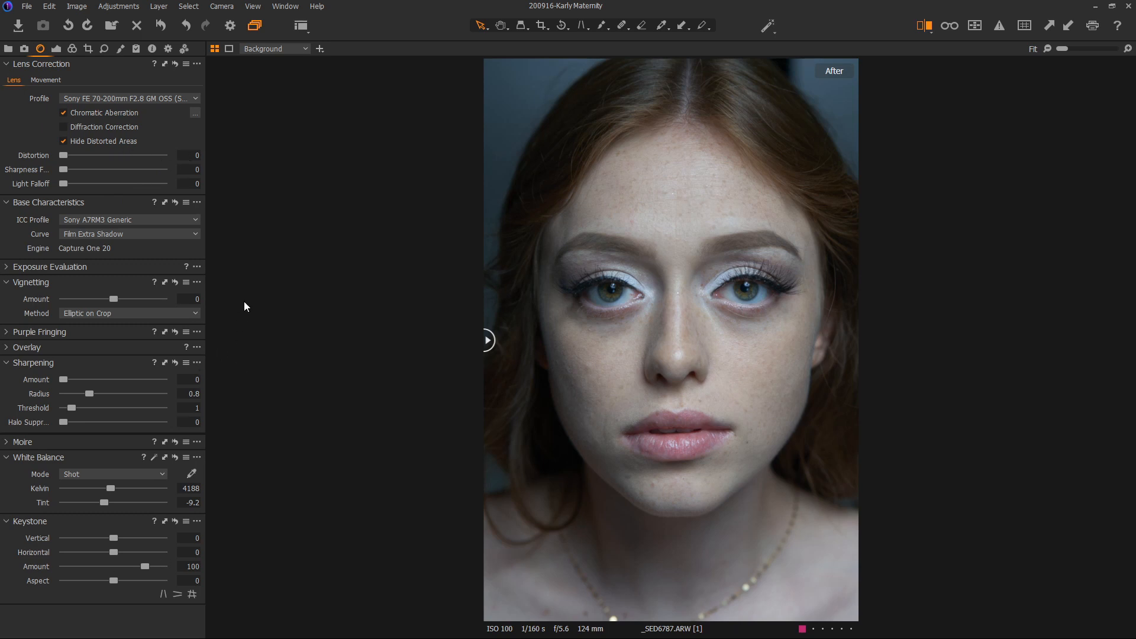
mouse_move(314, 360)
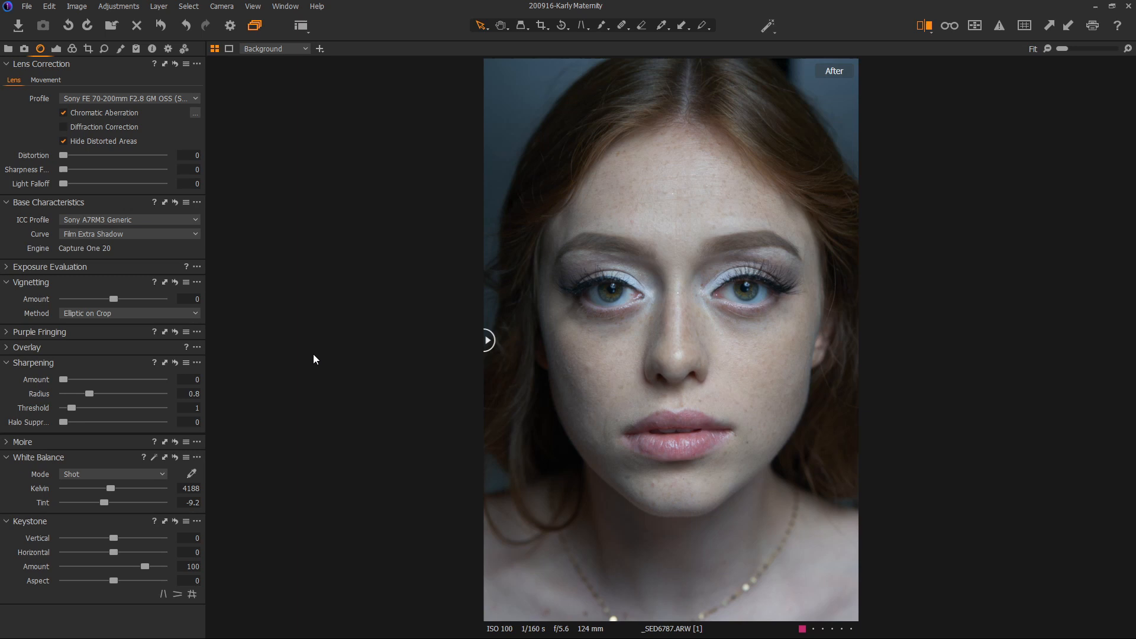
mouse_move(336, 174)
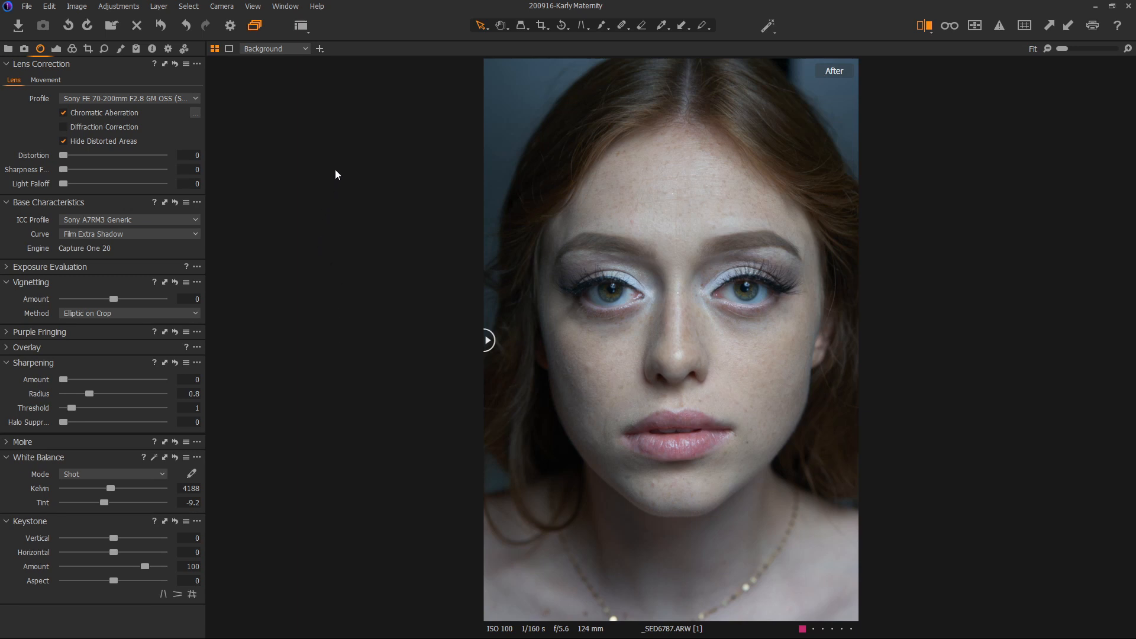
mouse_move(345, 356)
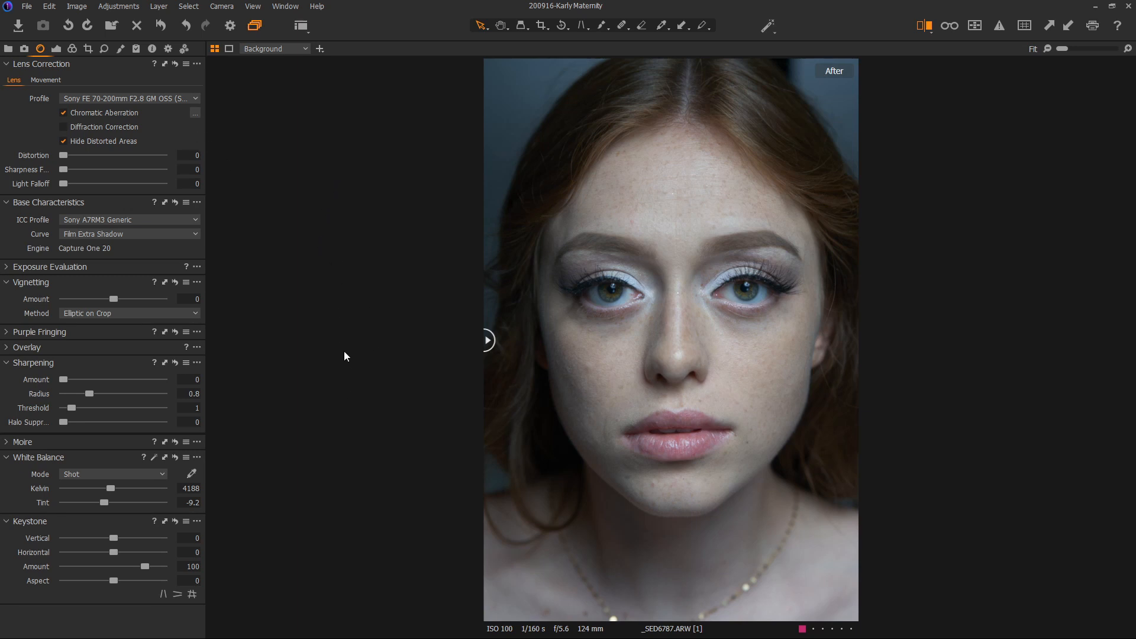
mouse_move(313, 386)
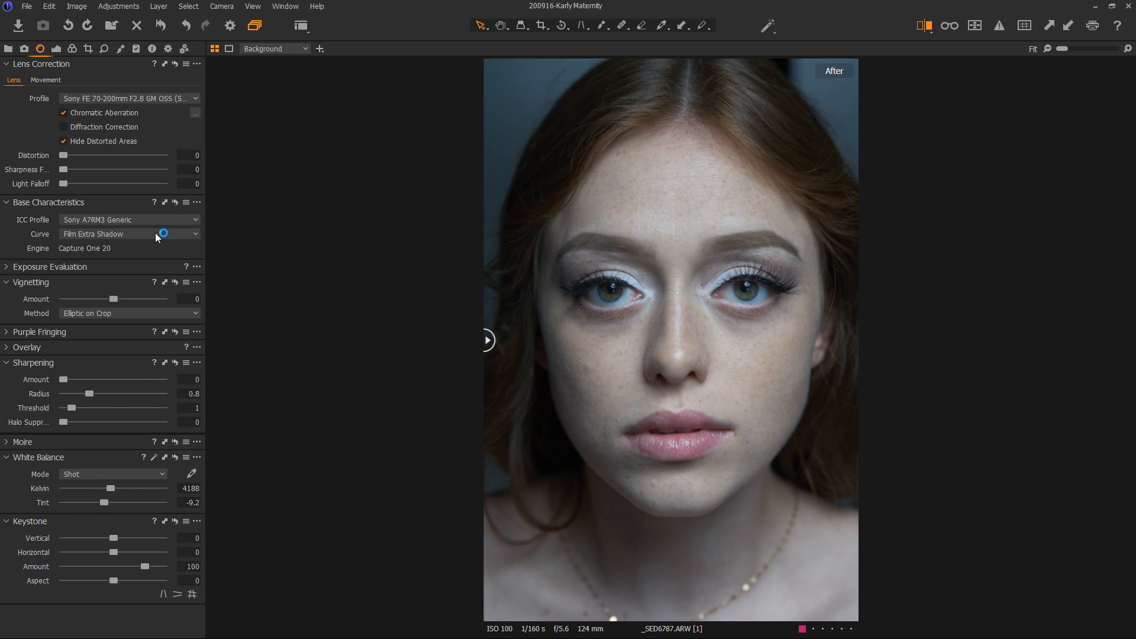
left_click(129, 233)
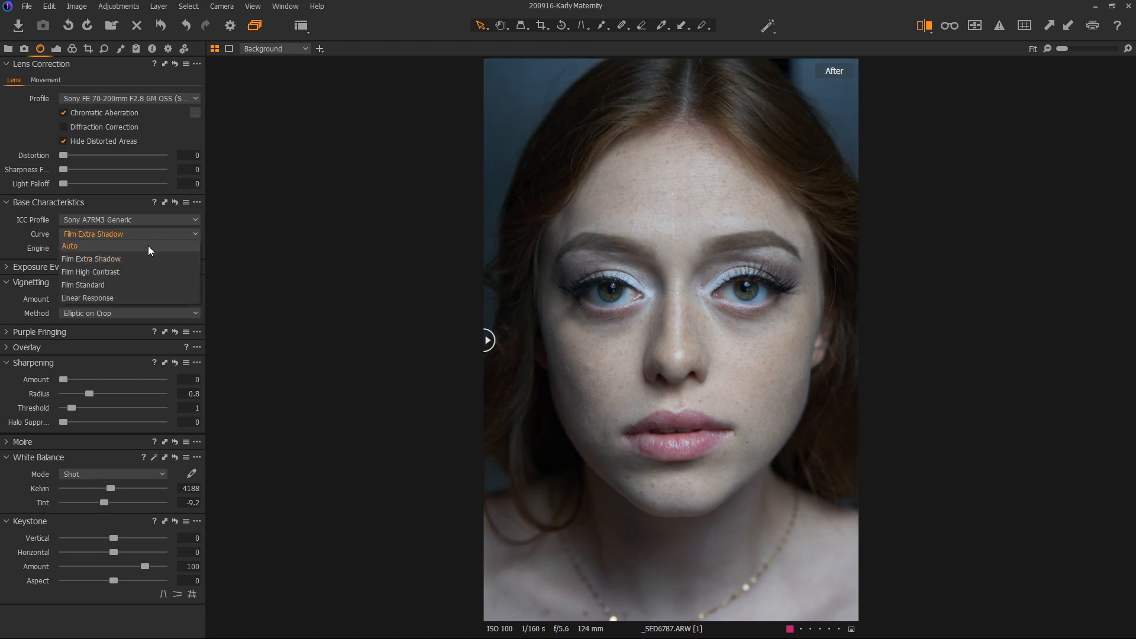
mouse_move(91, 271)
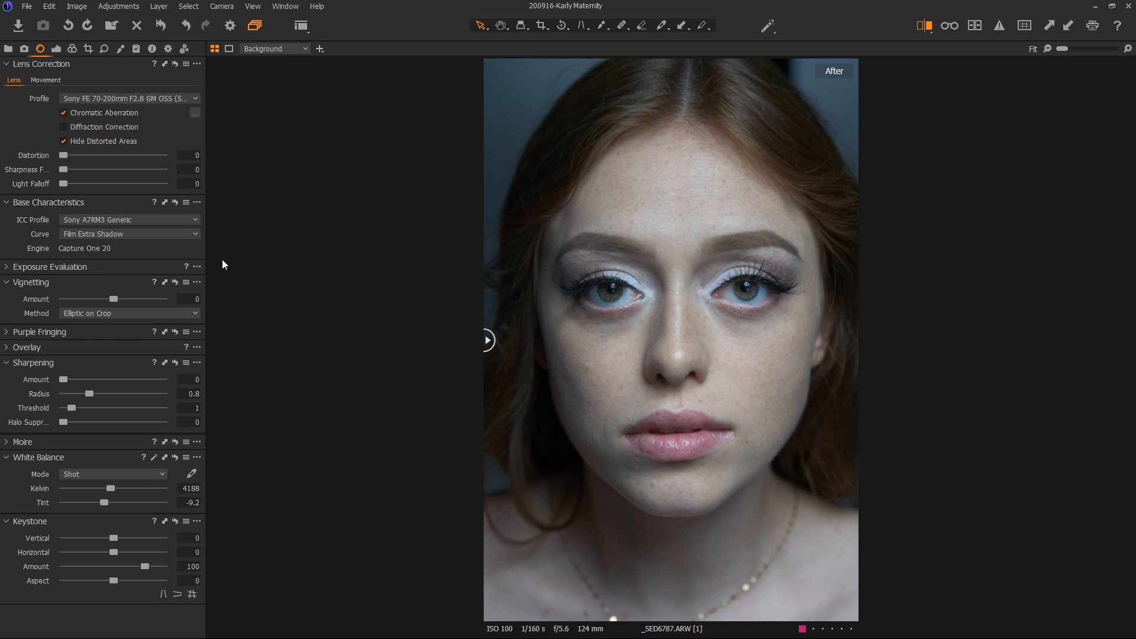
mouse_move(348, 377)
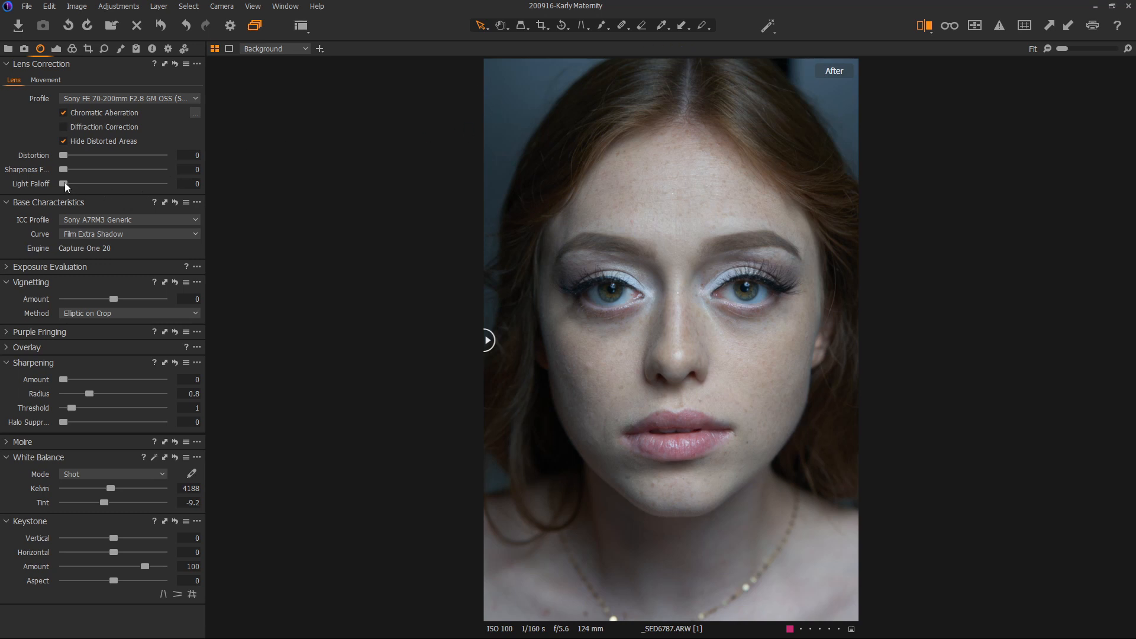
left_click_drag(64, 183, 112, 183)
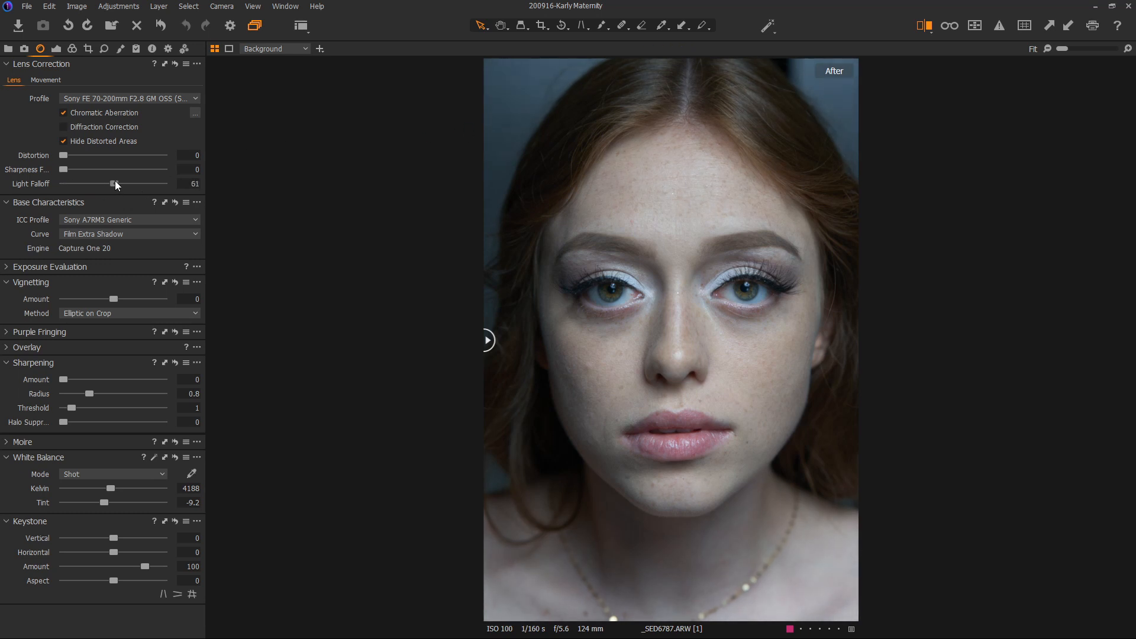
left_click_drag(111, 184, 164, 184)
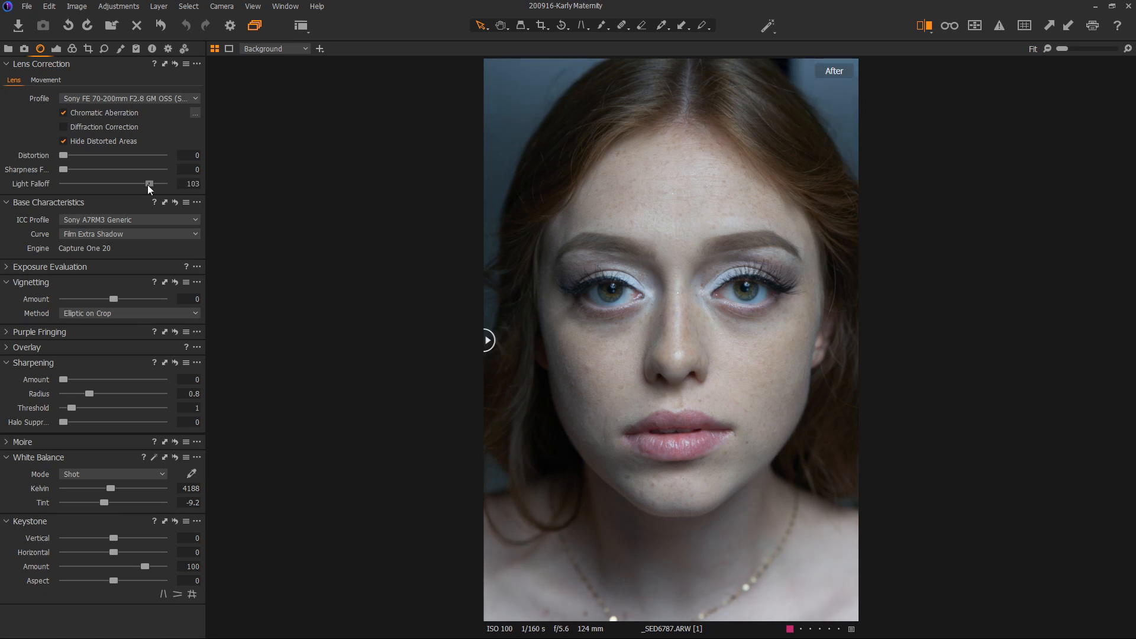
left_click_drag(149, 183, 64, 184)
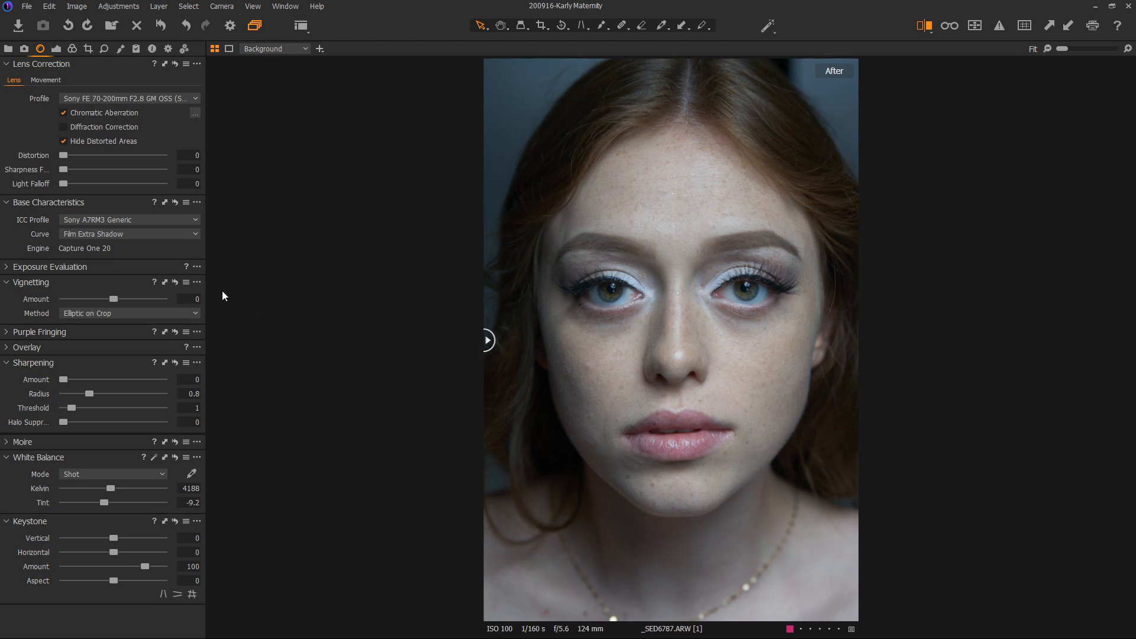
mouse_move(152, 284)
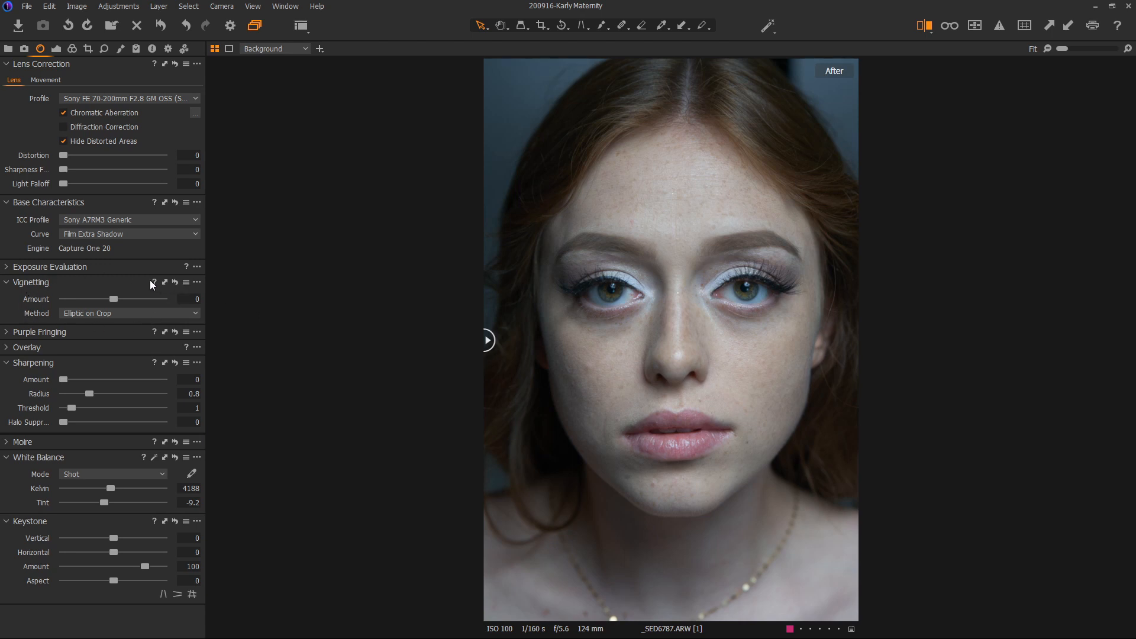
mouse_move(84, 287)
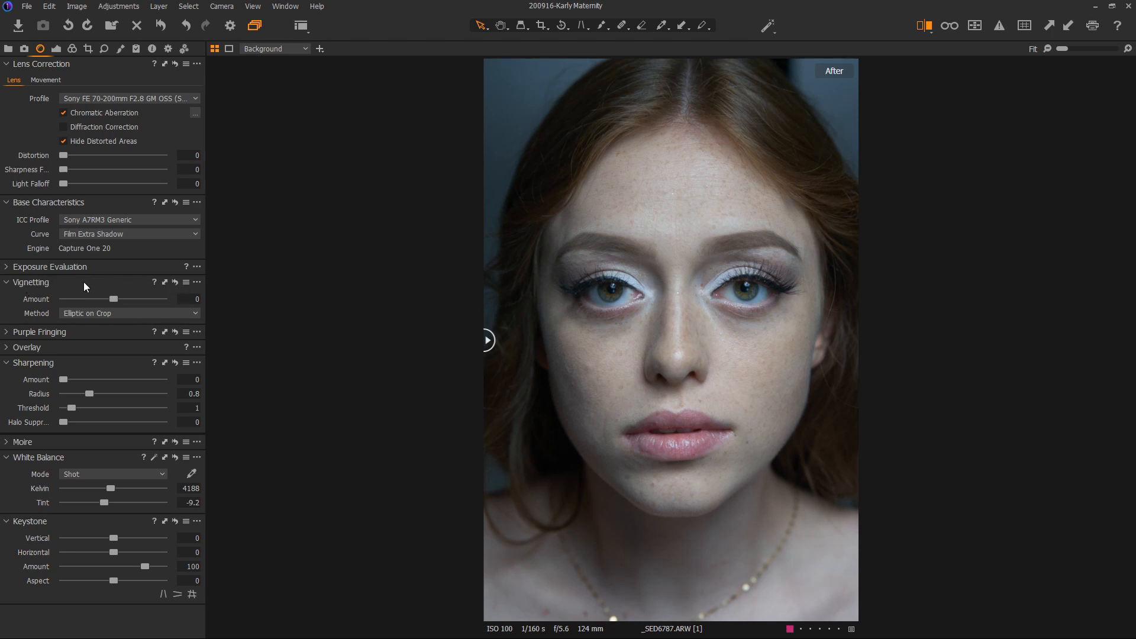
mouse_move(145, 161)
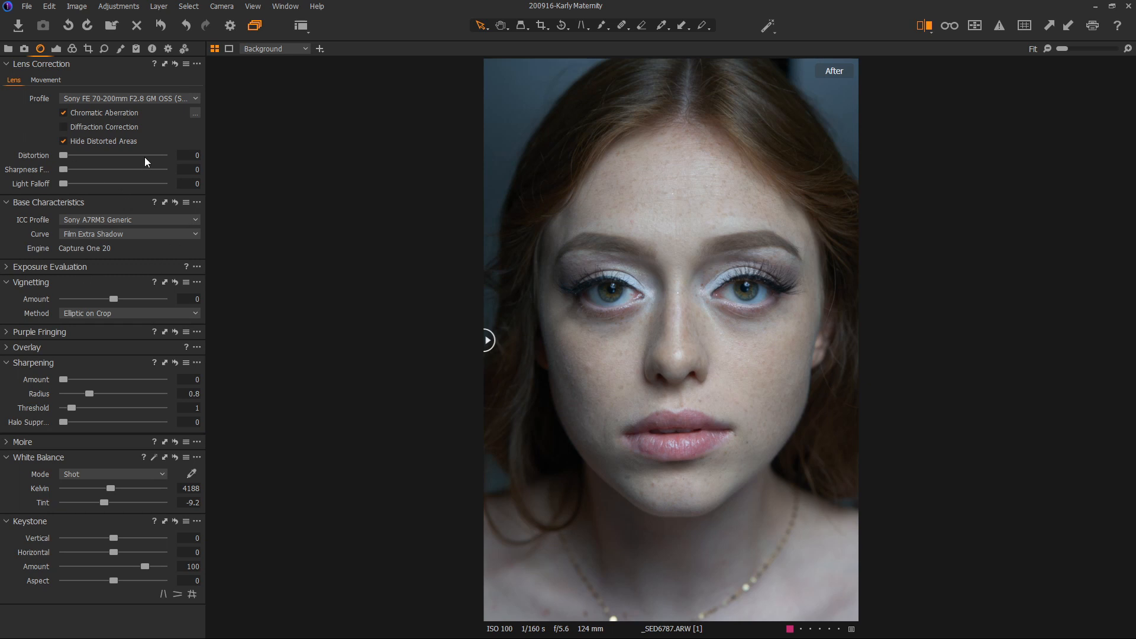
mouse_move(850, 283)
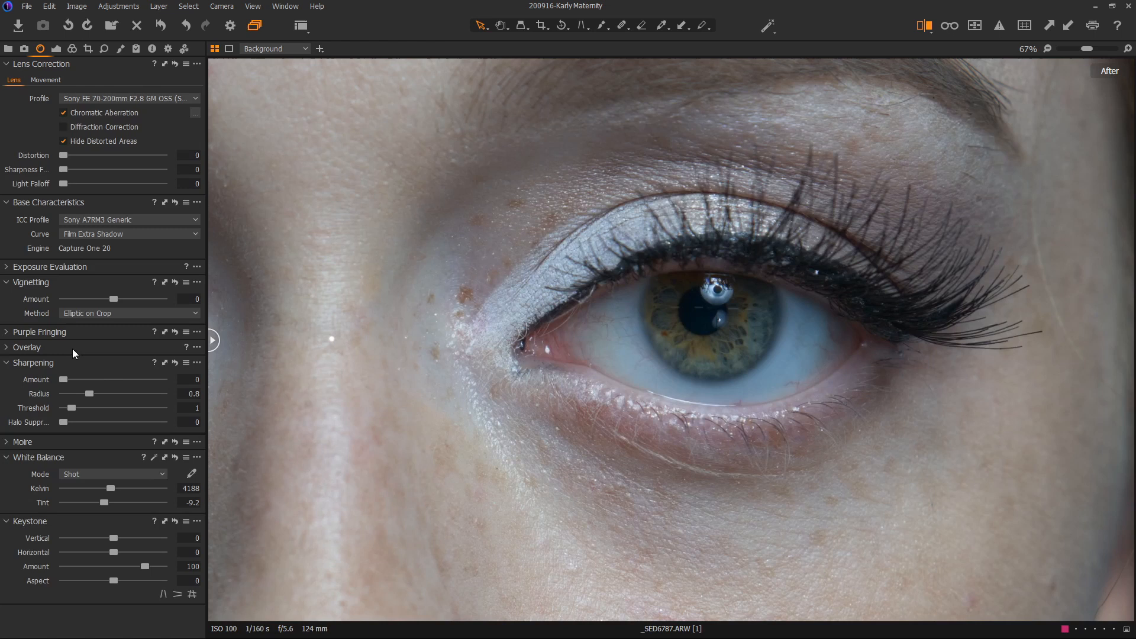
Test sharpening on the eye up to about 215, then set Amount to 0.
left_click_drag(64, 379, 83, 378)
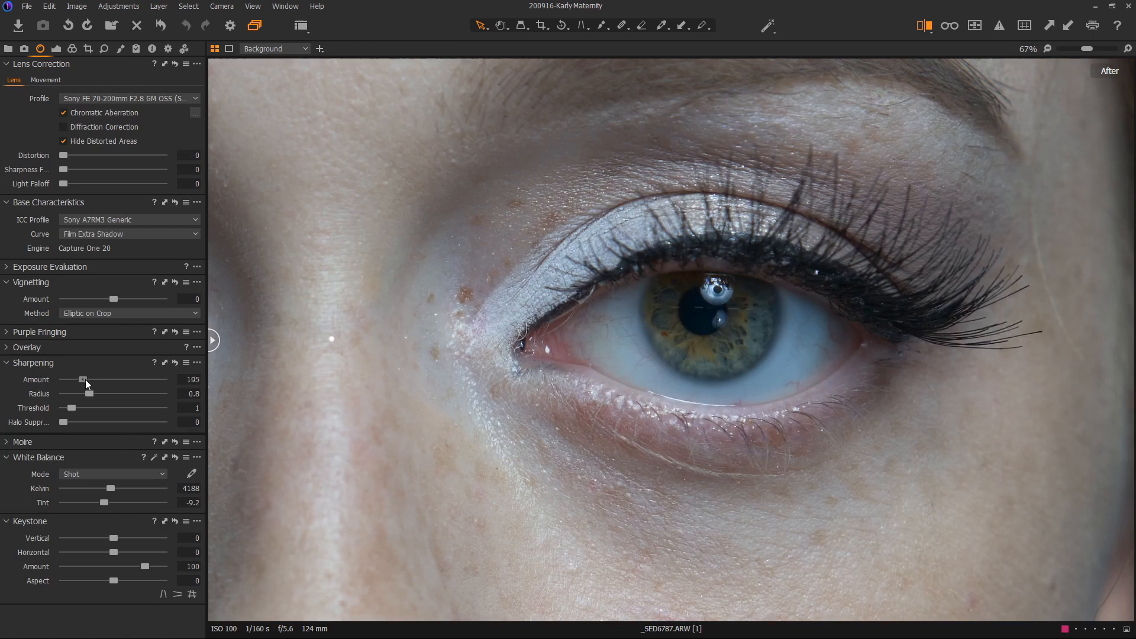
left_click_drag(82, 379, 90, 379)
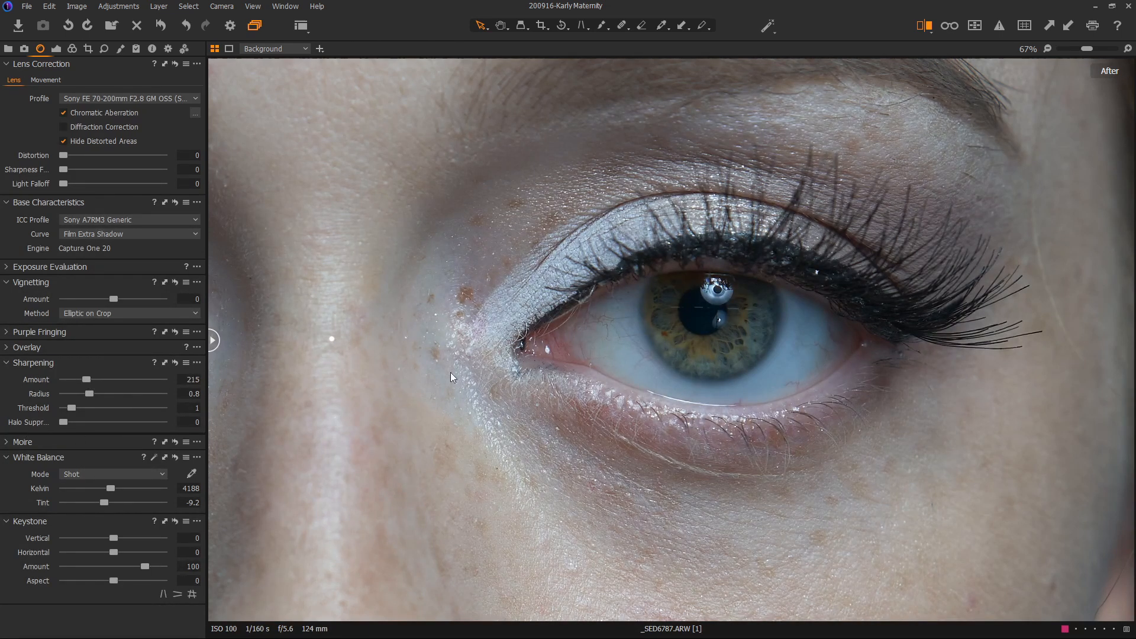
mouse_move(548, 415)
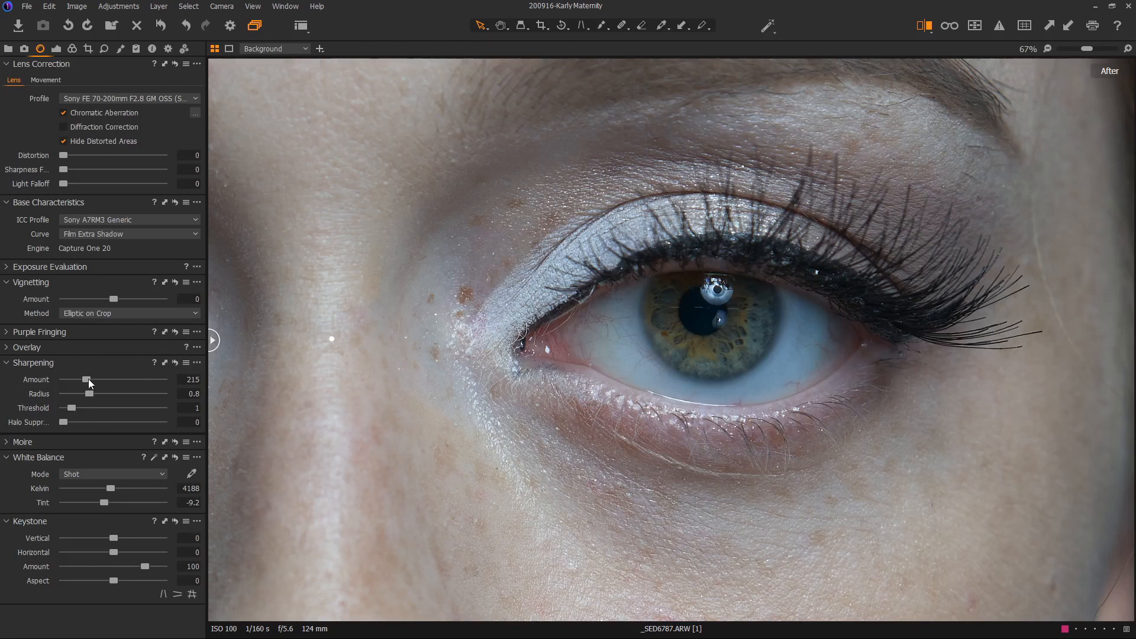
left_click_drag(87, 379, 77, 379)
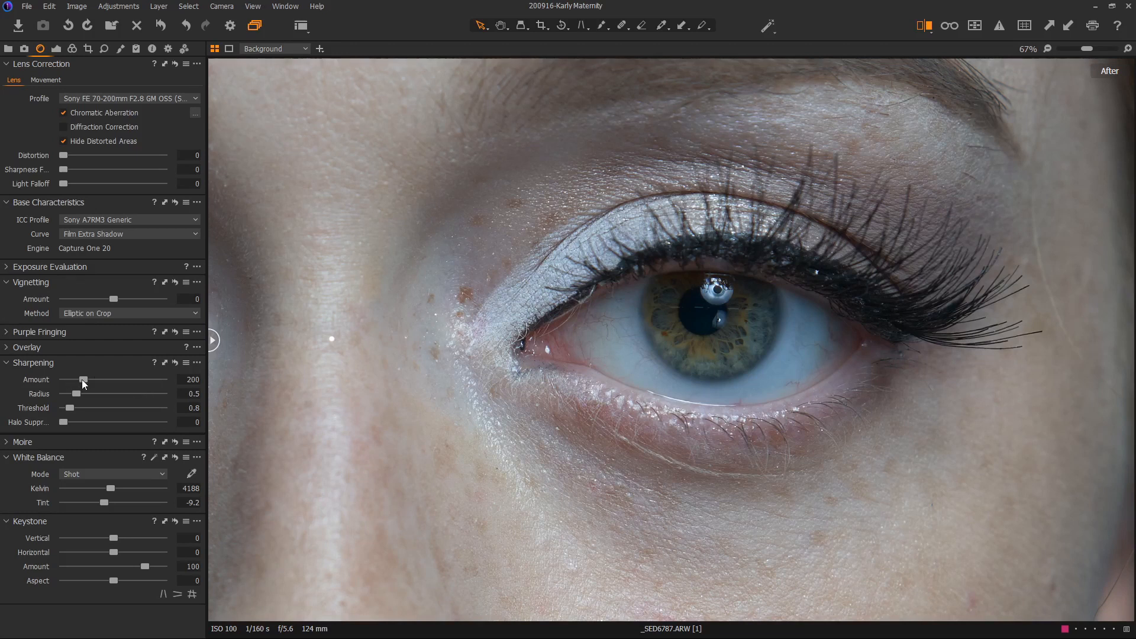
mouse_move(84, 384)
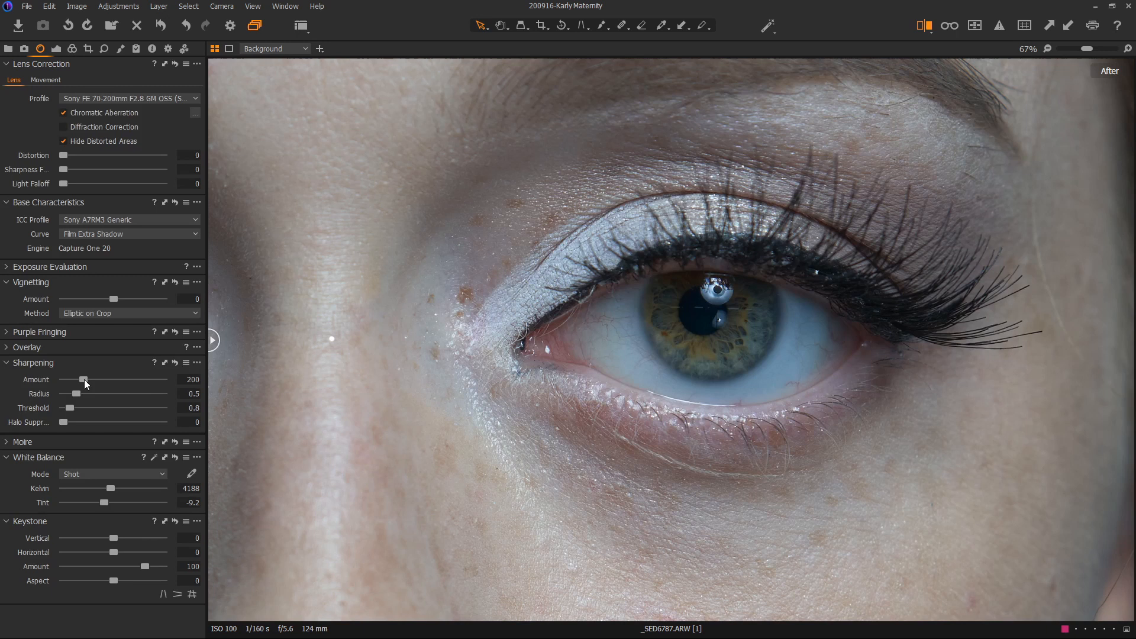
left_click_drag(84, 380, 62, 379)
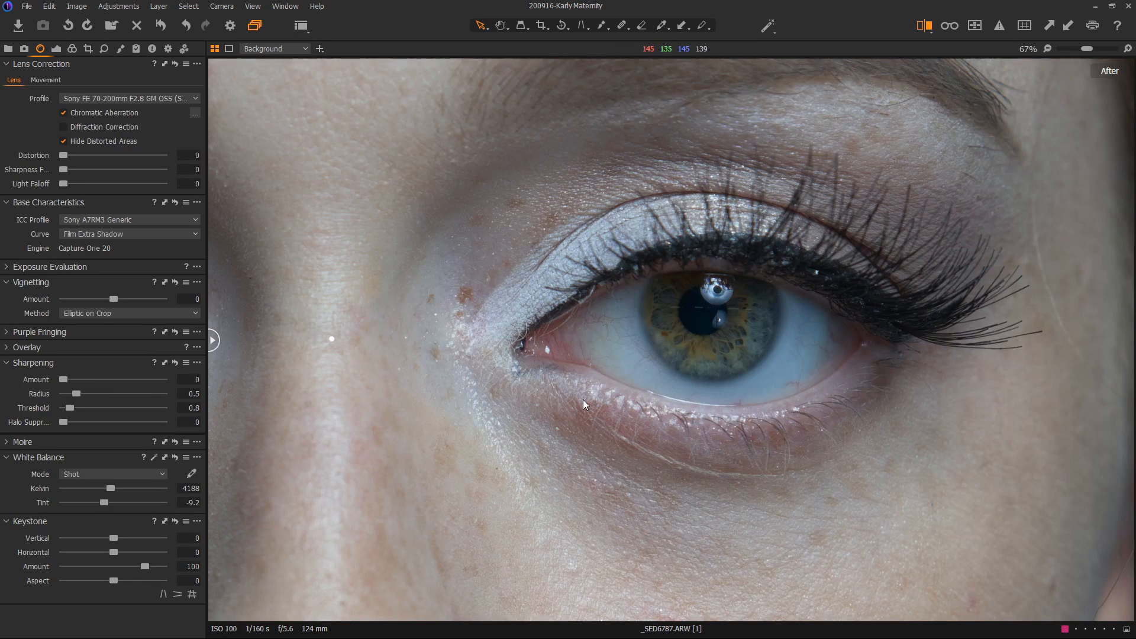
mouse_move(485, 425)
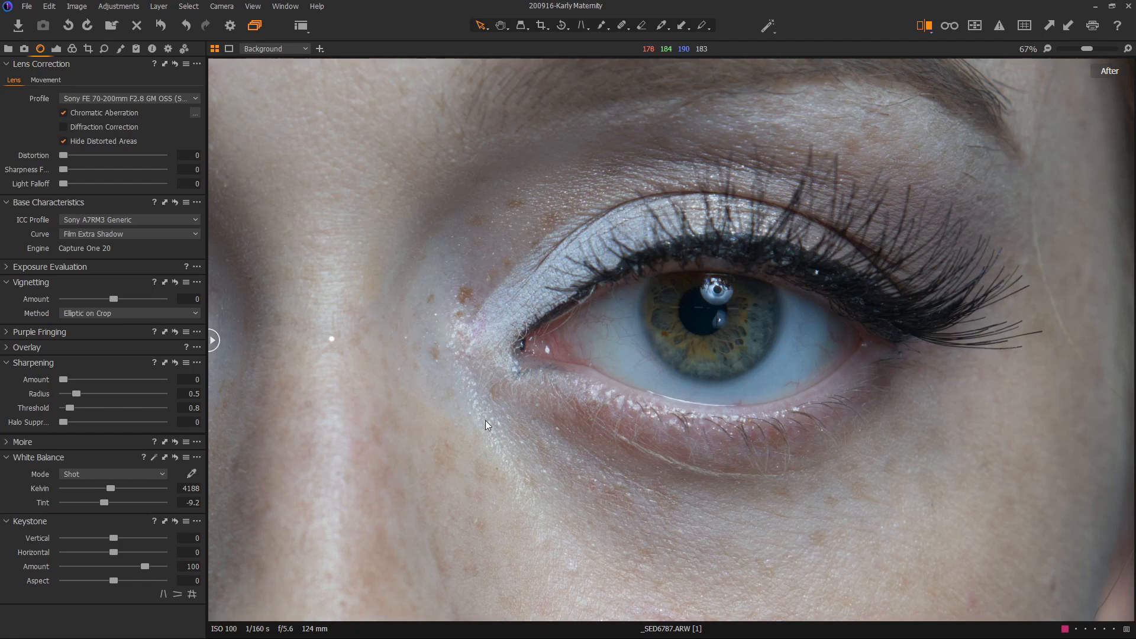
mouse_move(739, 159)
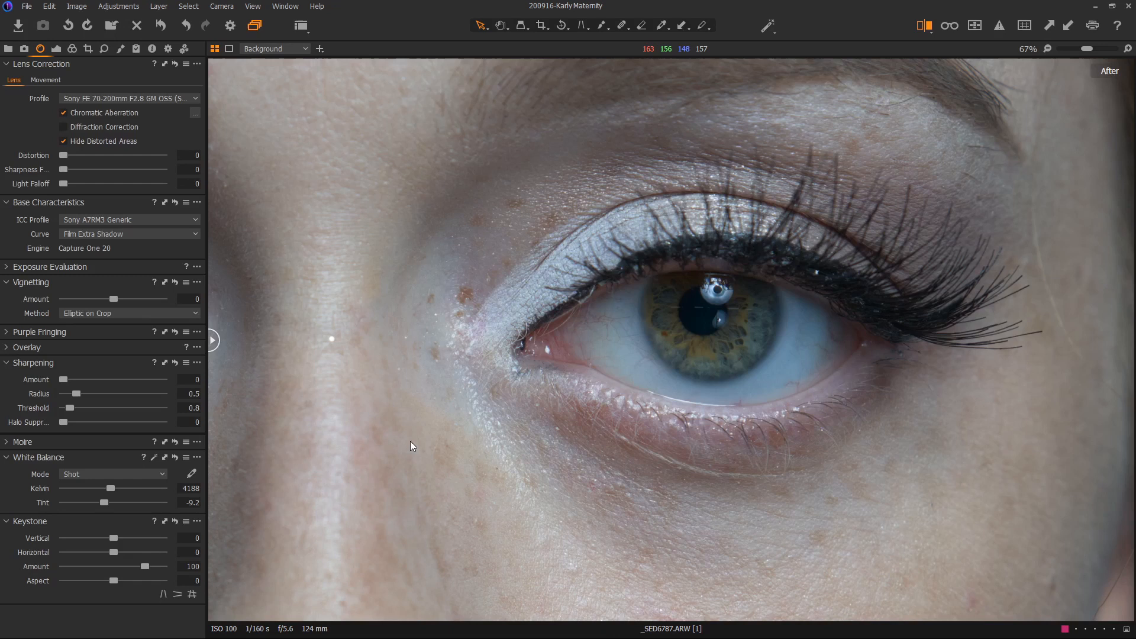
mouse_move(423, 437)
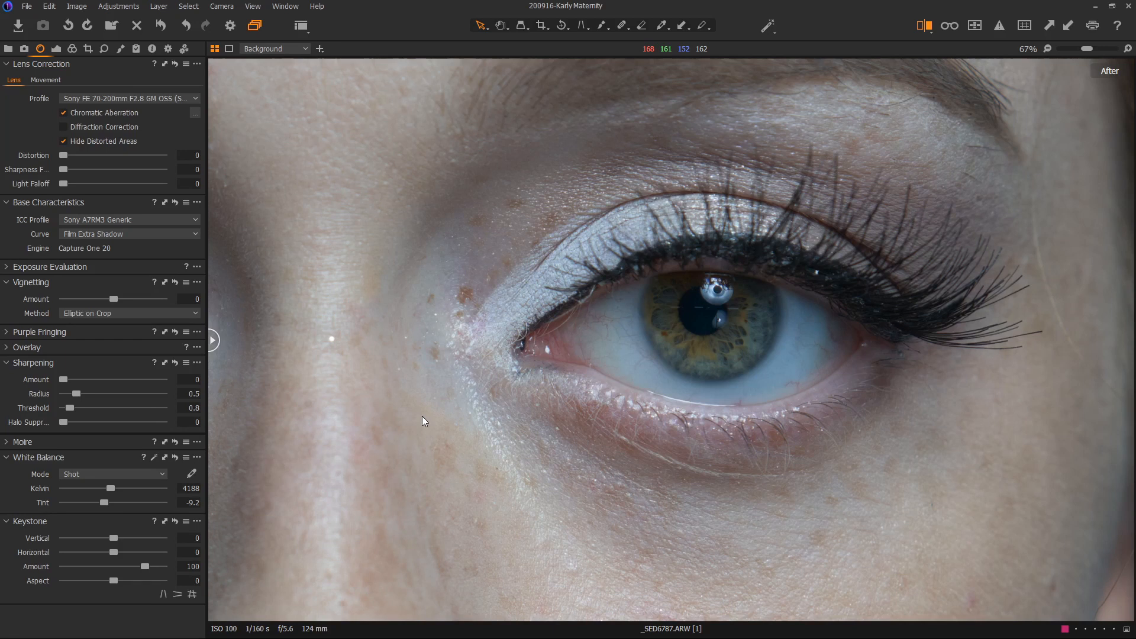
mouse_move(192, 474)
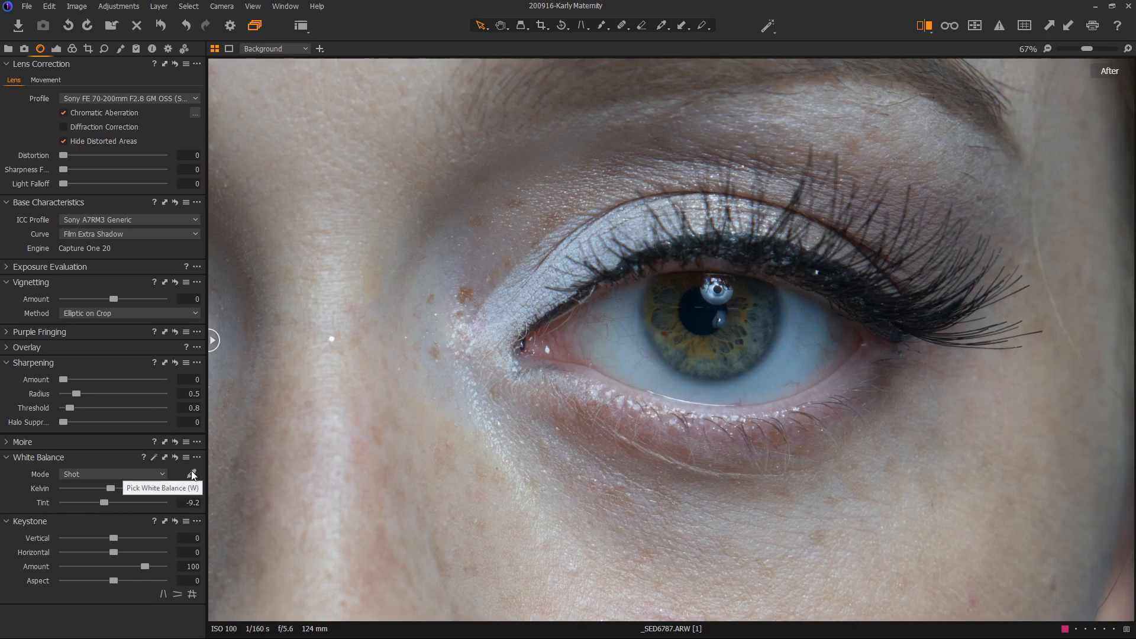
Sample white balance from the white of the eye, then adjust Kelvin.
left_click(193, 474)
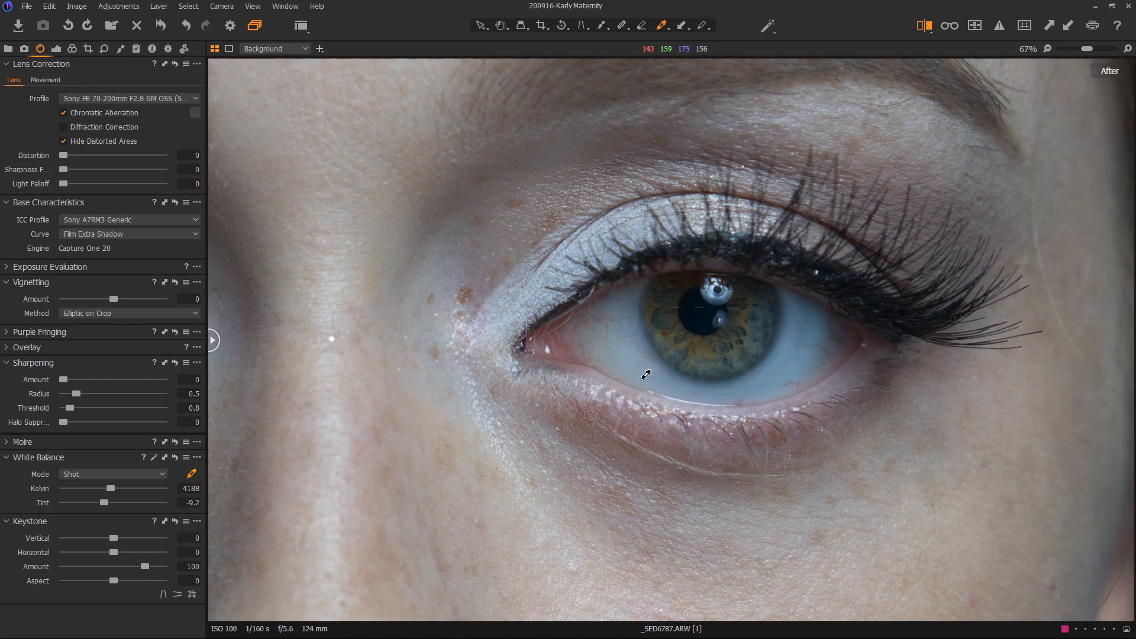
mouse_move(764, 380)
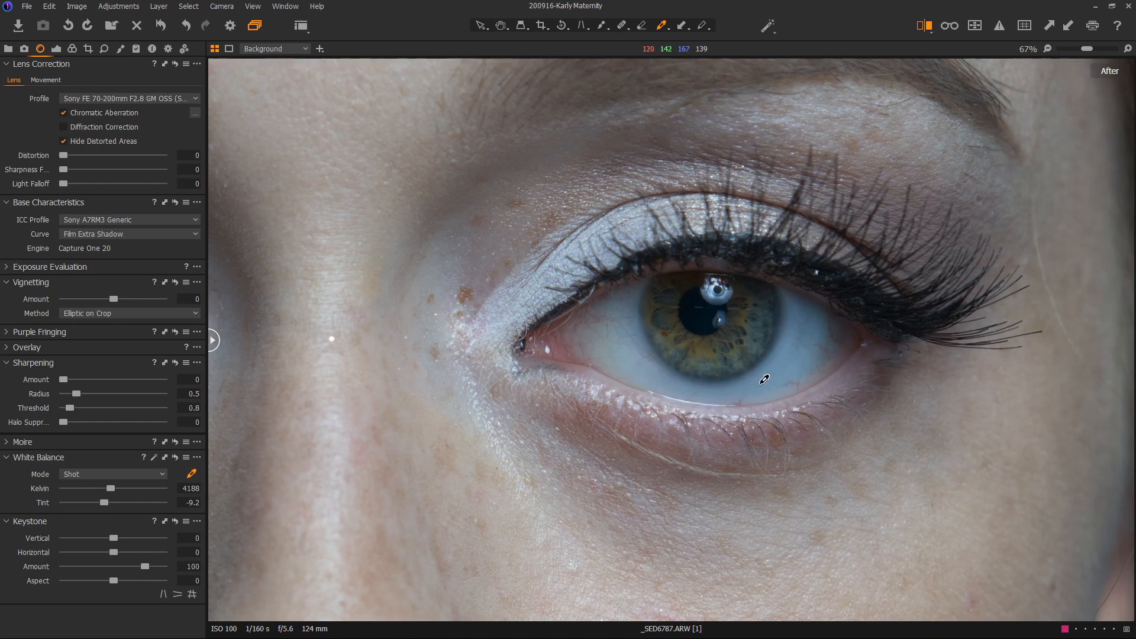
left_click(762, 380)
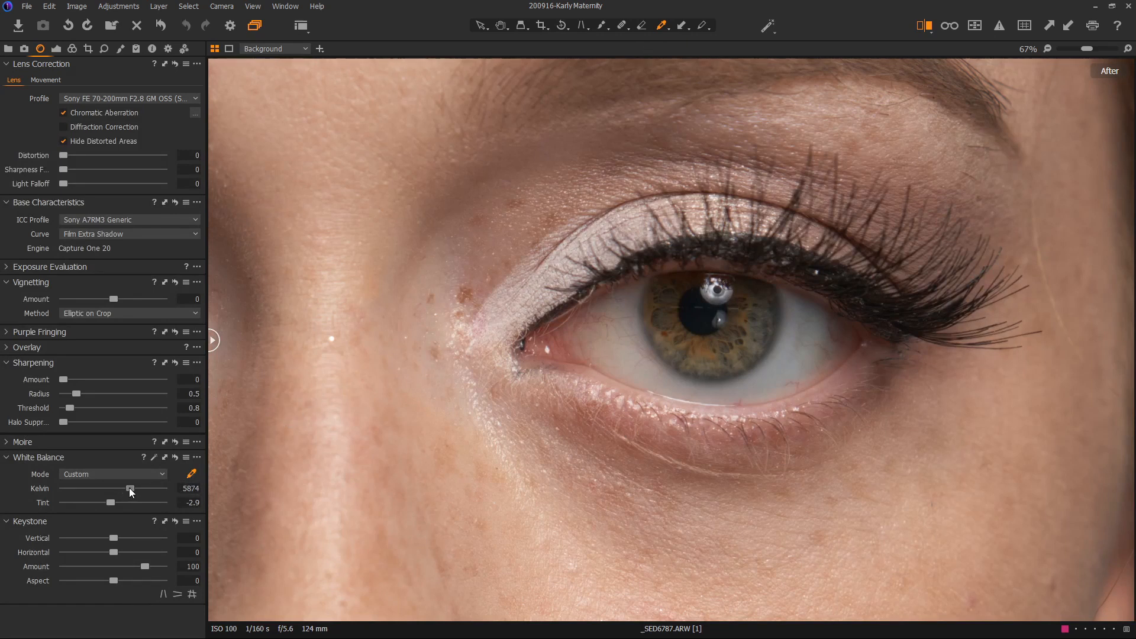
left_click_drag(130, 488, 116, 488)
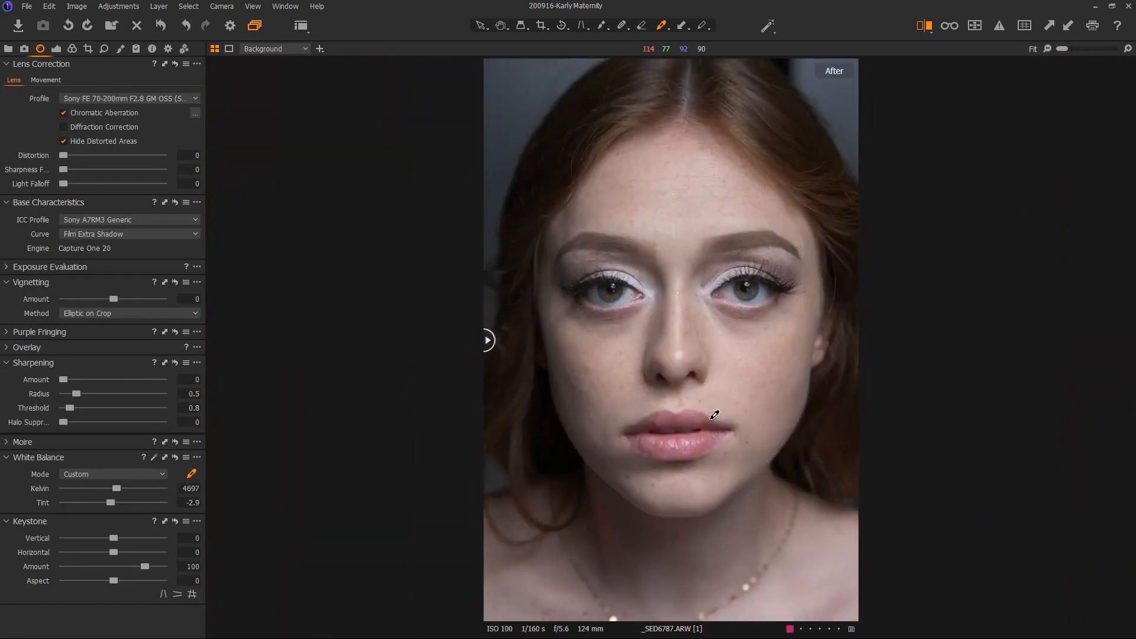
mouse_move(582, 225)
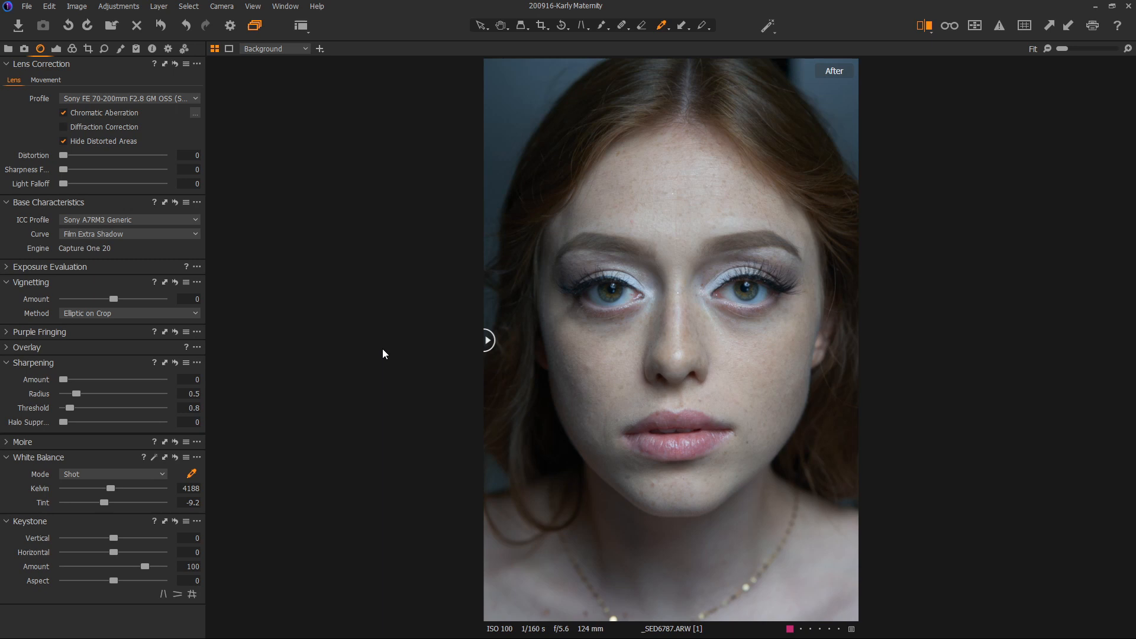
mouse_move(386, 340)
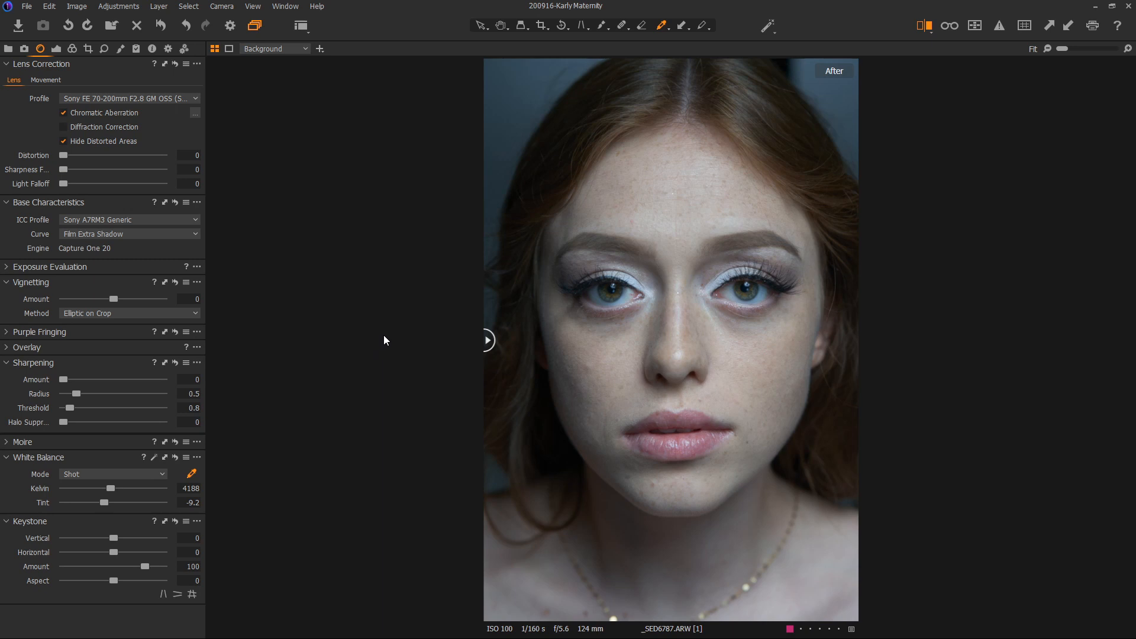
mouse_move(697, 314)
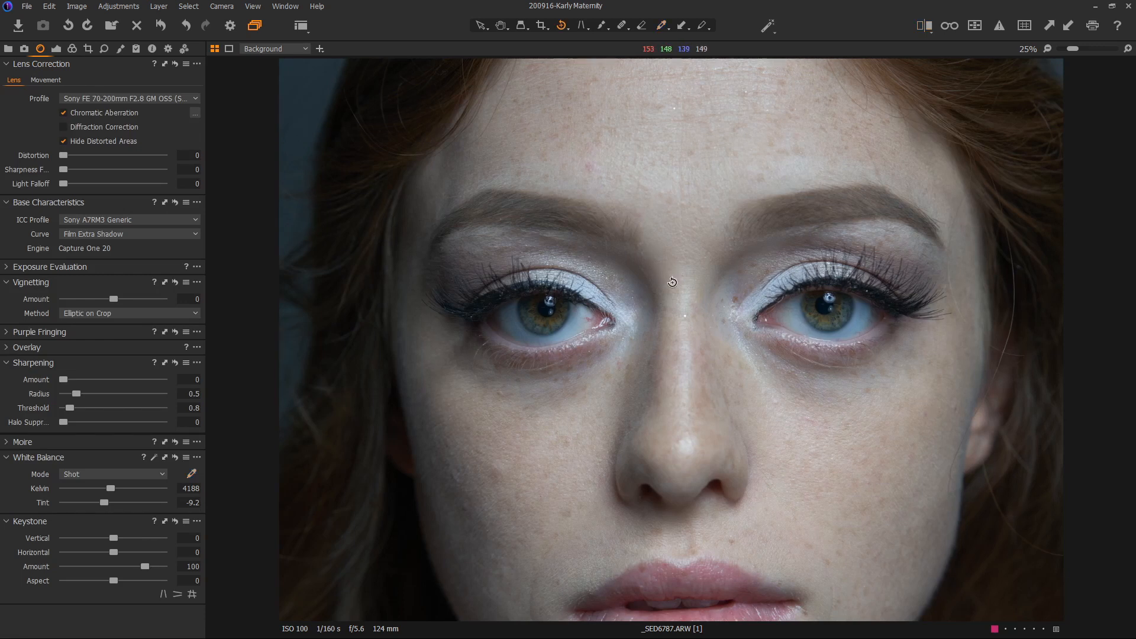
Straighten the portrait with a level line drawn between both eyes.
left_click(563, 26)
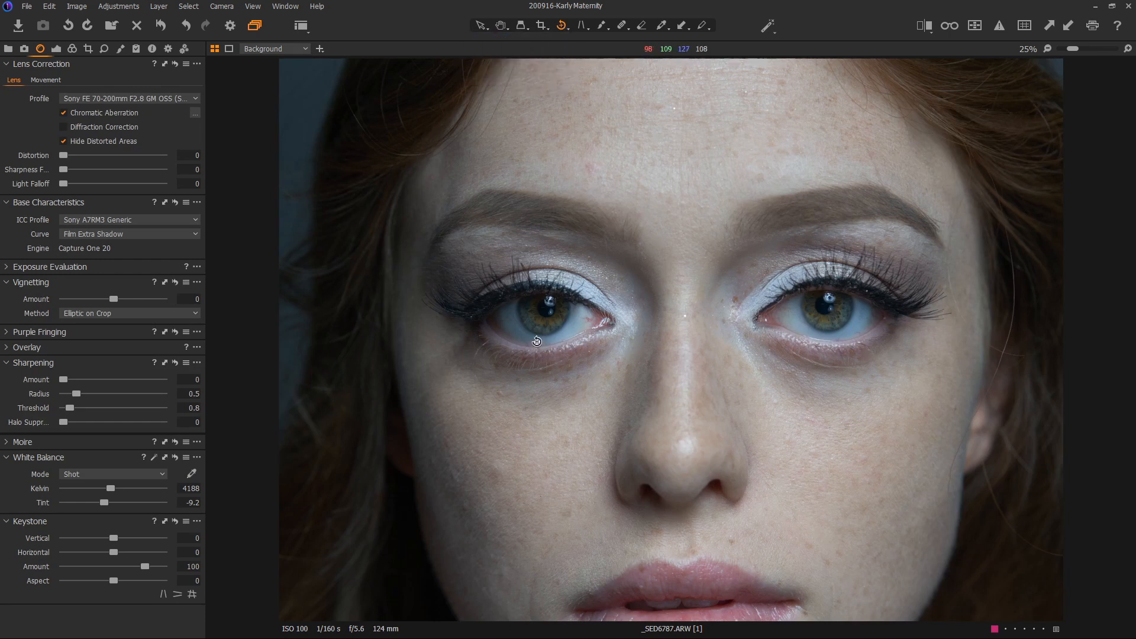
left_click_drag(538, 340, 892, 380)
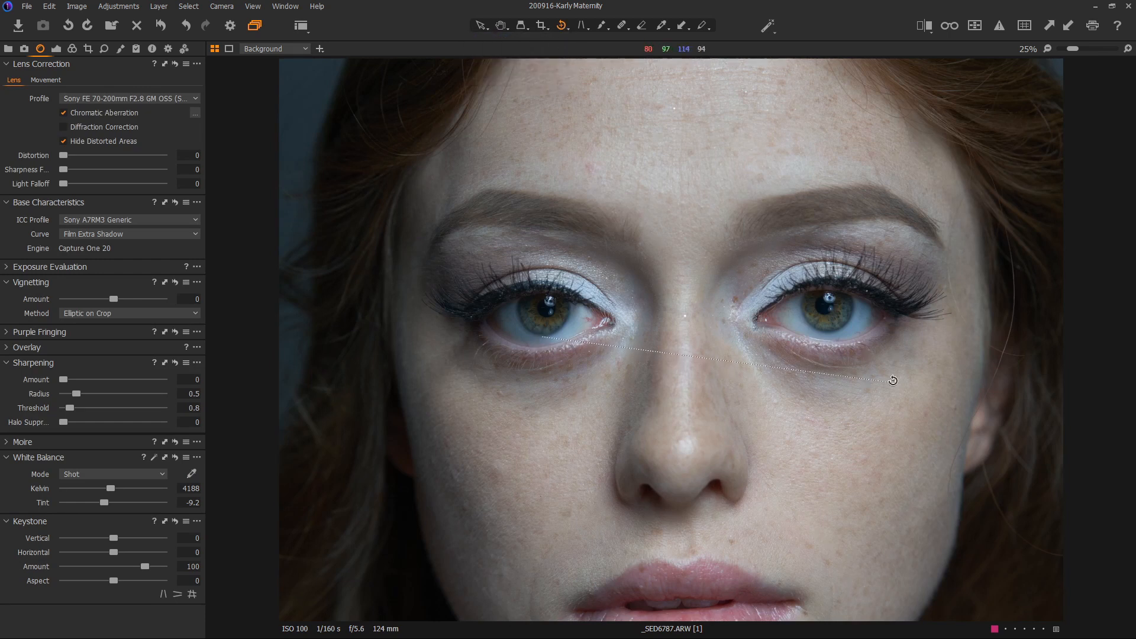
left_click_drag(893, 381, 924, 332)
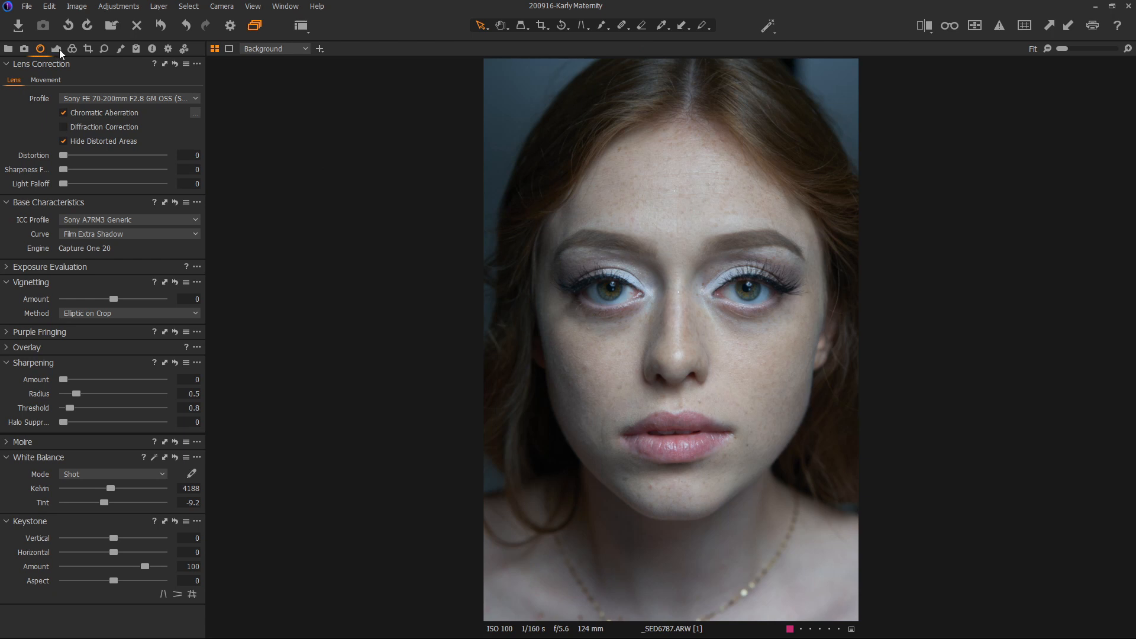
Show the Layers, Curve, Exposure and High Dynamic Range tools.
left_click(57, 48)
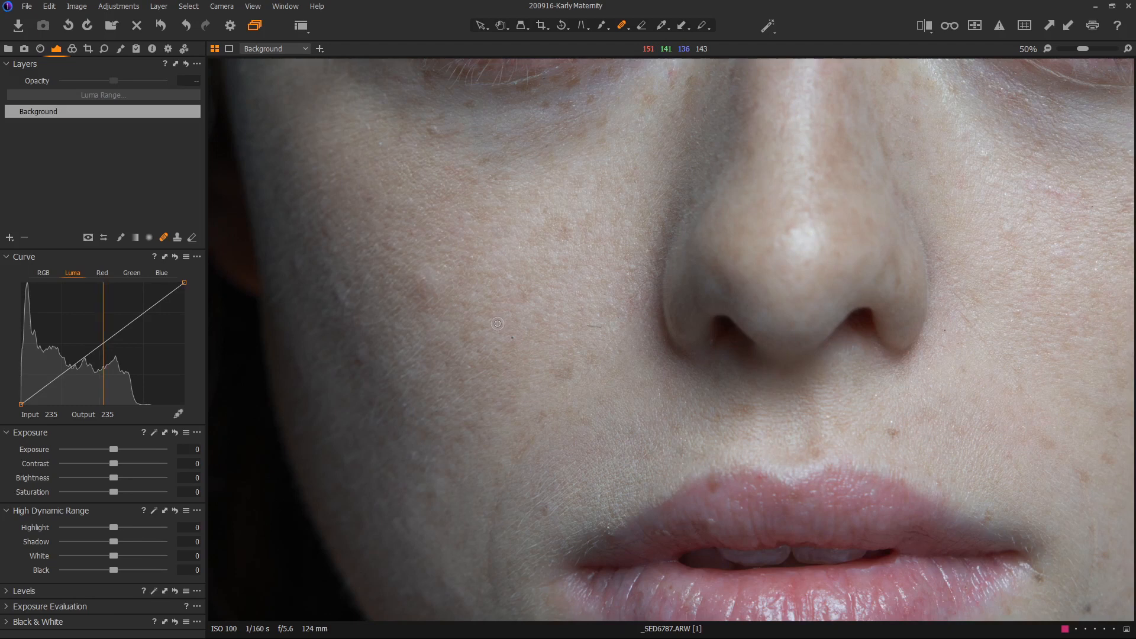
mouse_move(491, 325)
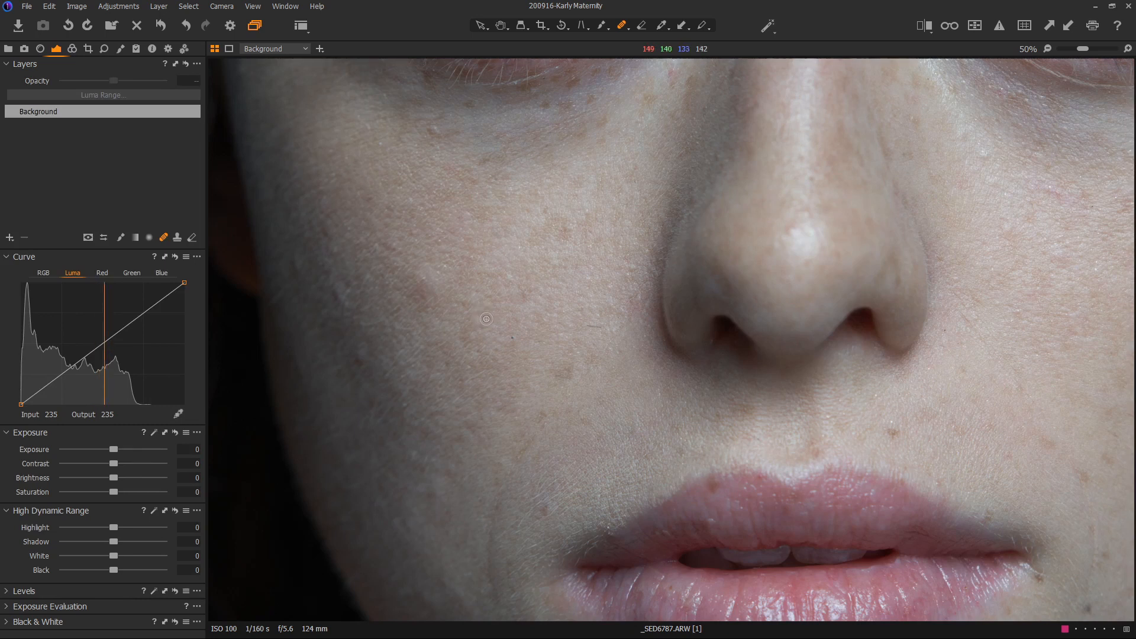
mouse_move(484, 309)
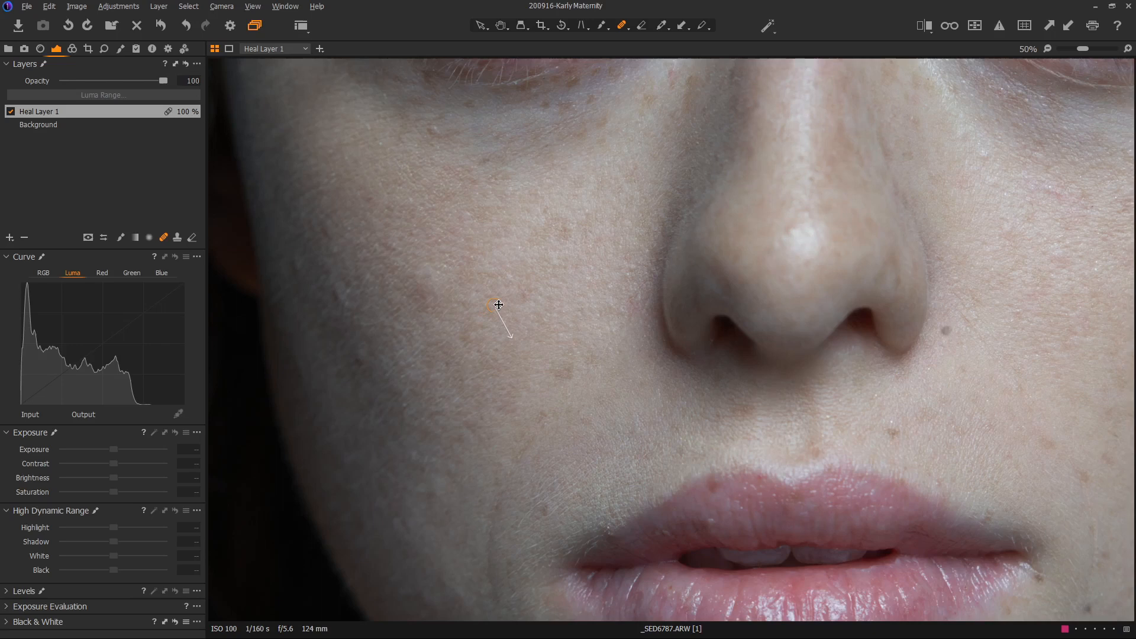
Heal a brown spot on the cheek.
left_click_drag(498, 305, 406, 382)
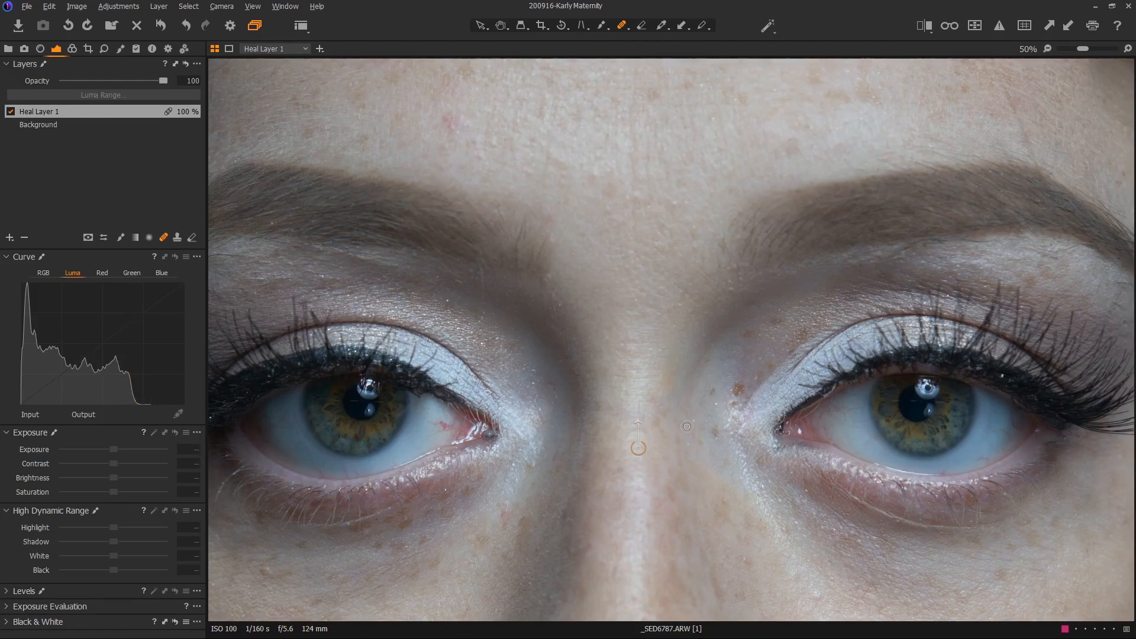
mouse_move(690, 446)
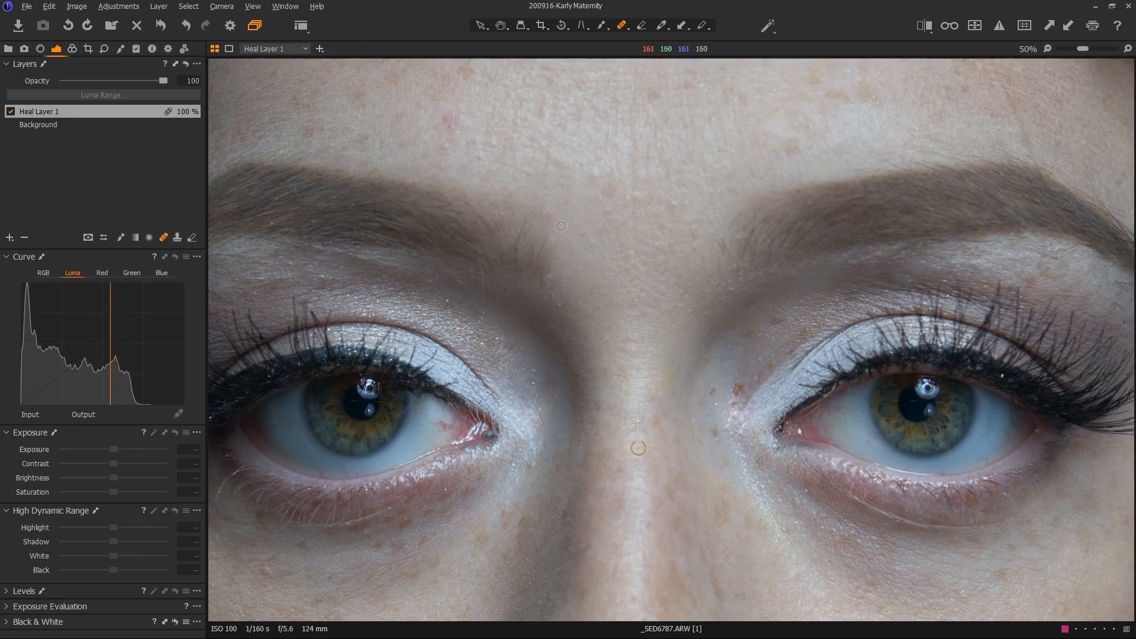
mouse_move(556, 320)
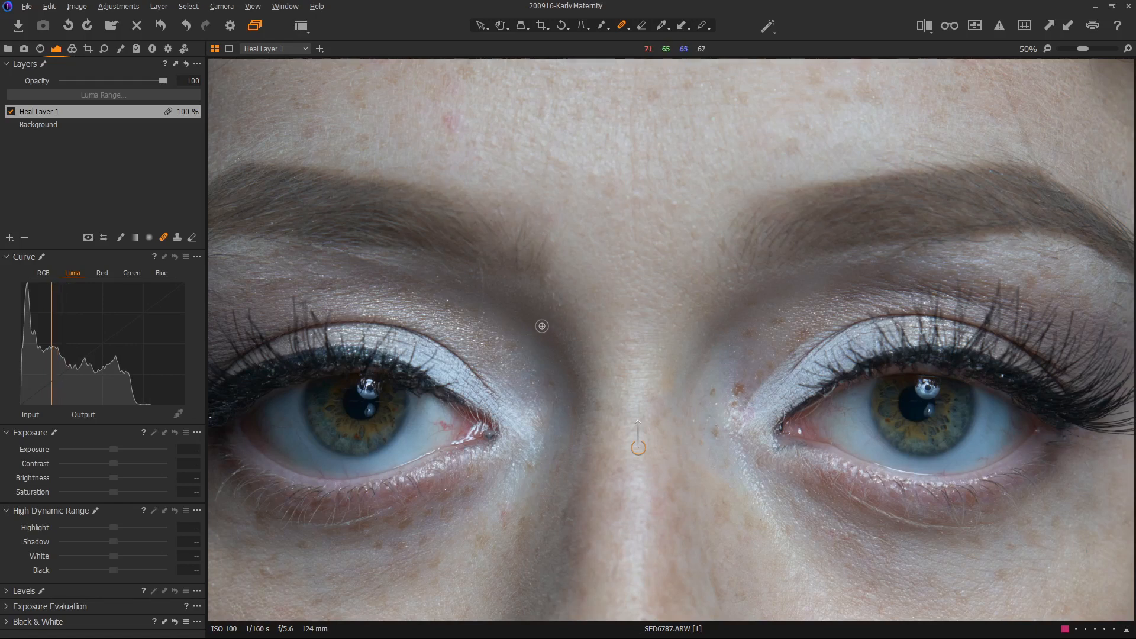
mouse_move(549, 324)
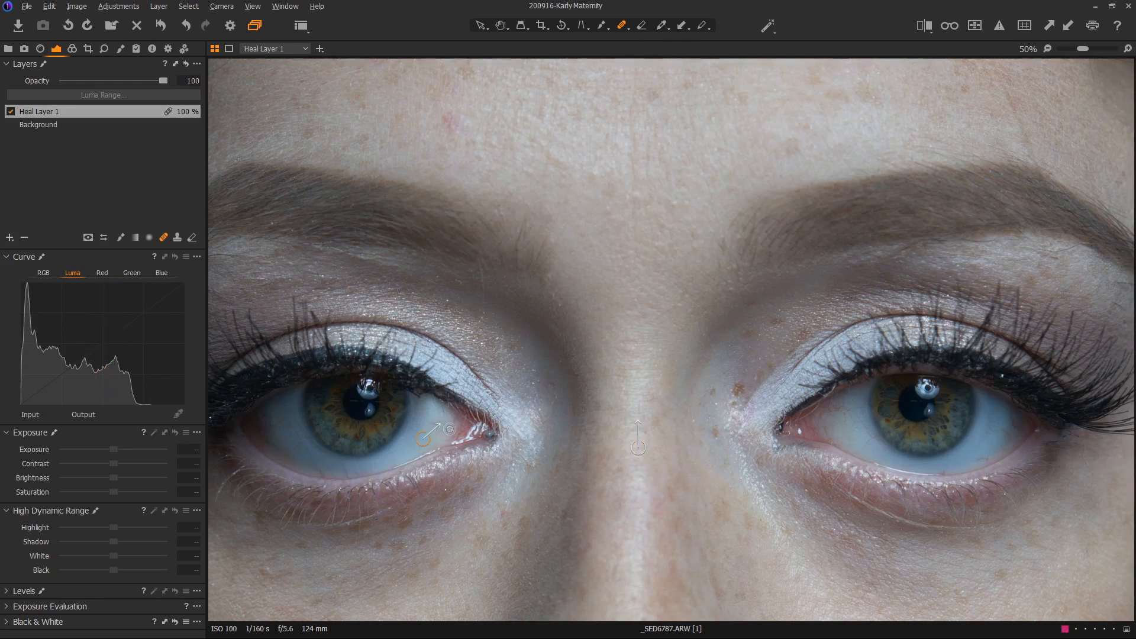
mouse_move(520, 443)
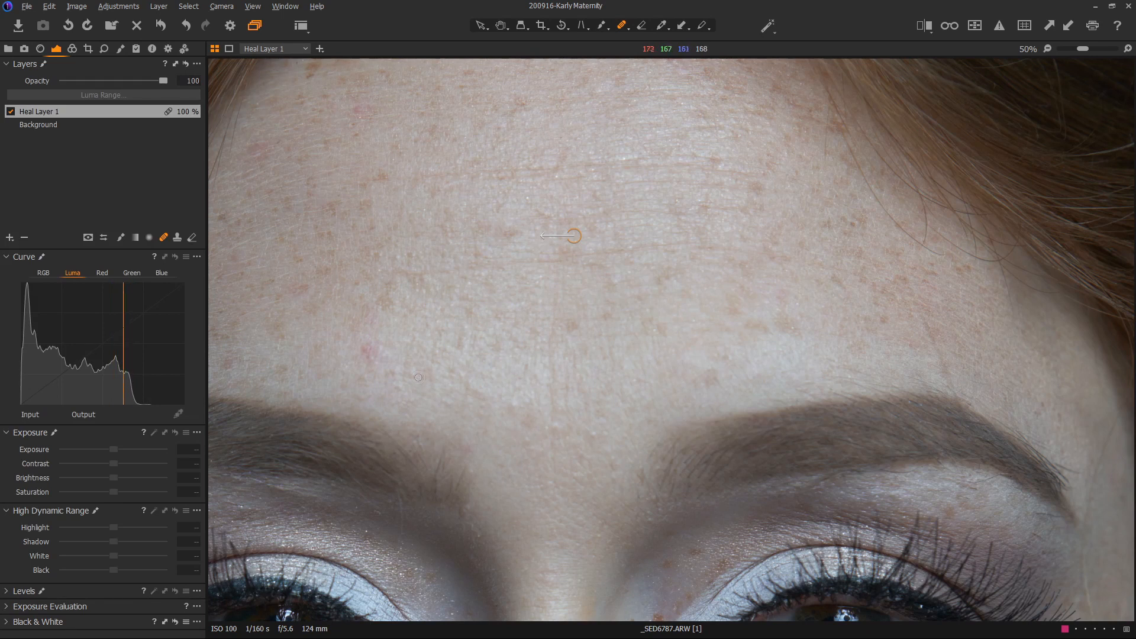
mouse_move(419, 351)
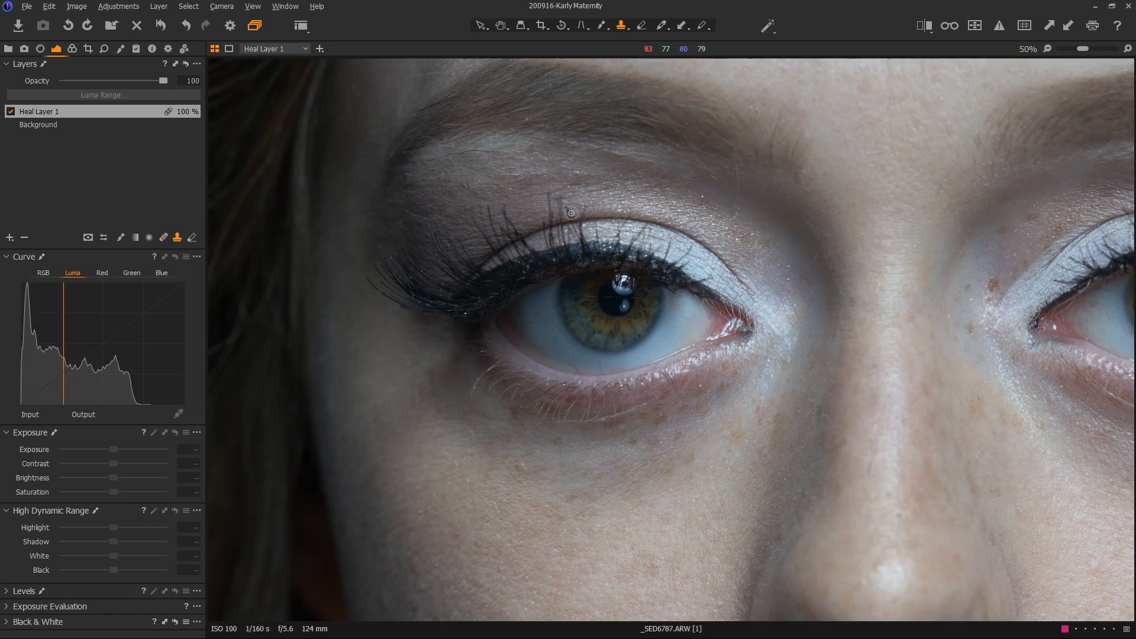
mouse_move(559, 480)
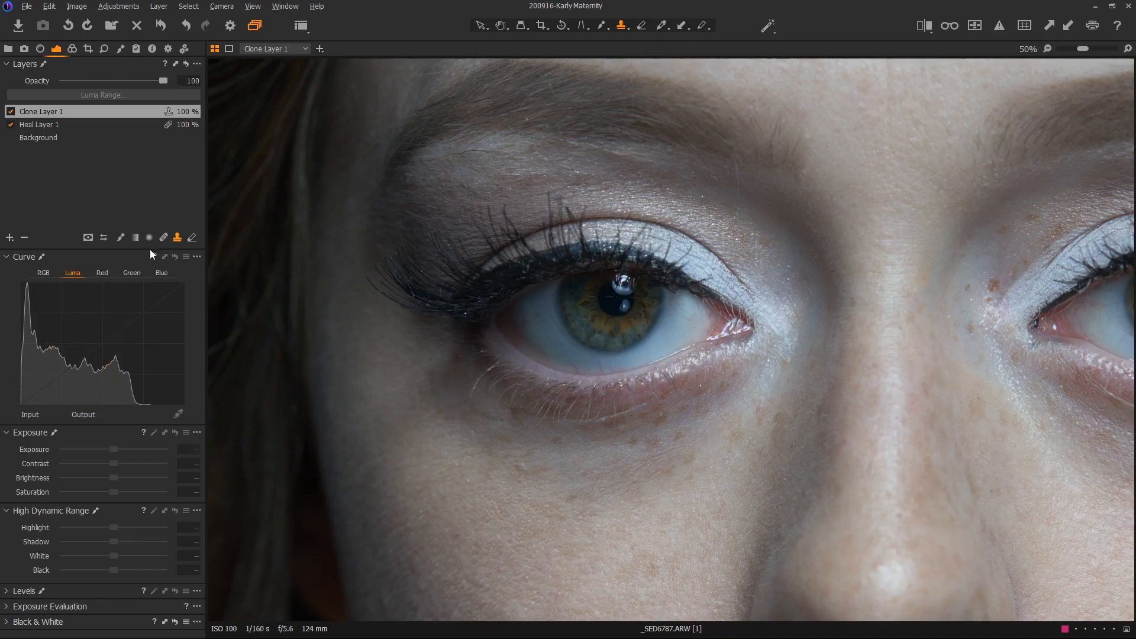
Add Clone Layer 1 above the heal layer.
left_click(39, 125)
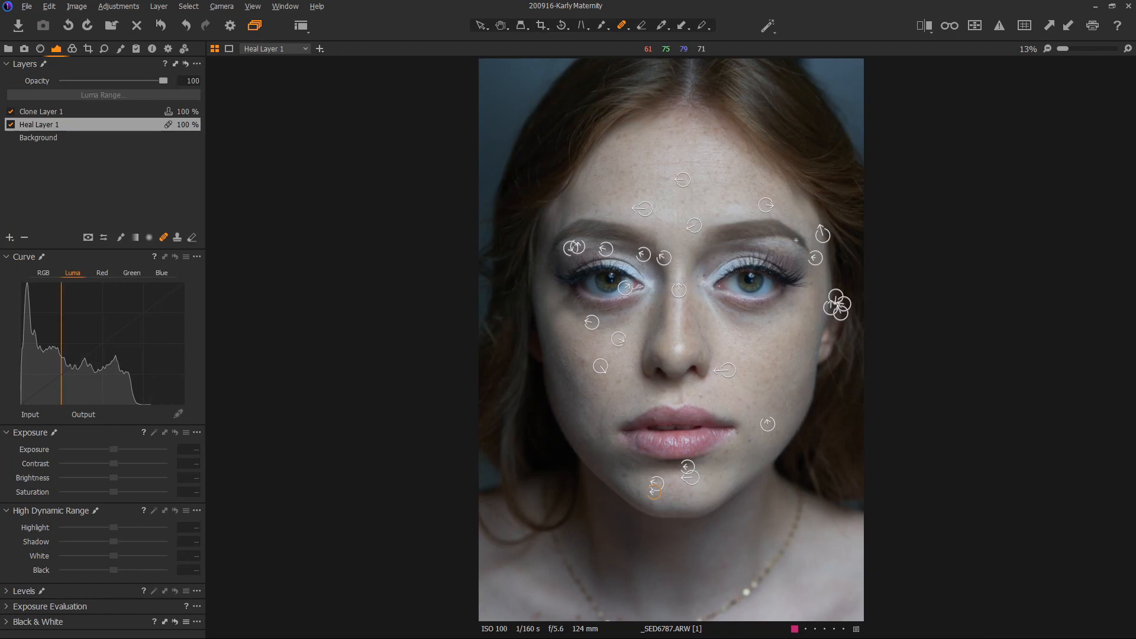
mouse_move(537, 320)
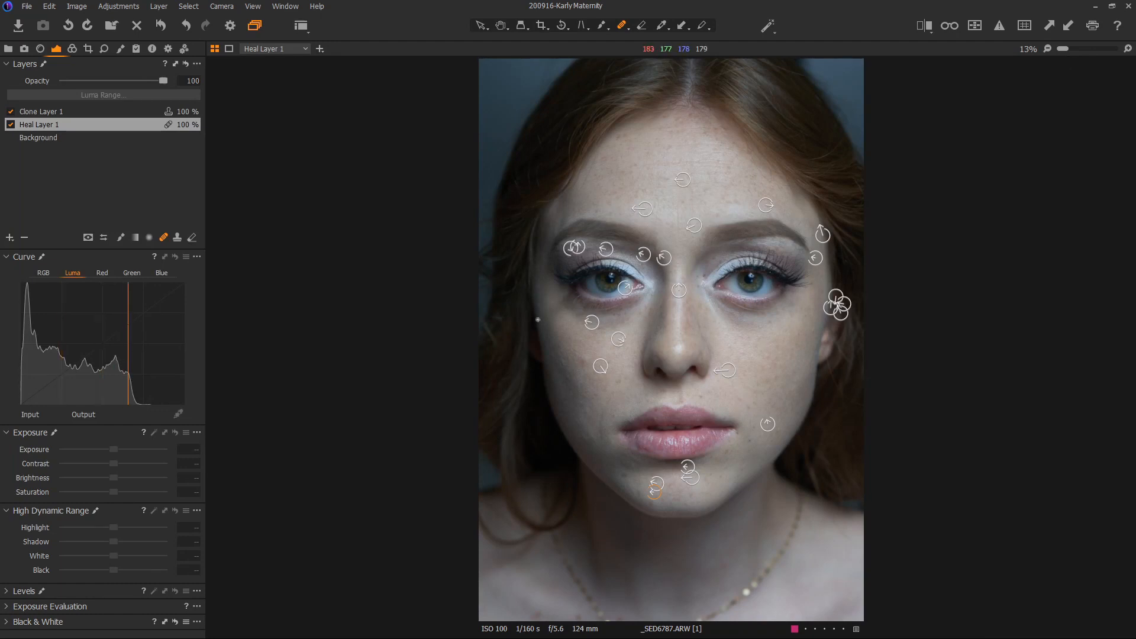
Fit the whole portrait and turn off Display Arrows in the Layer menu.
left_click(160, 25)
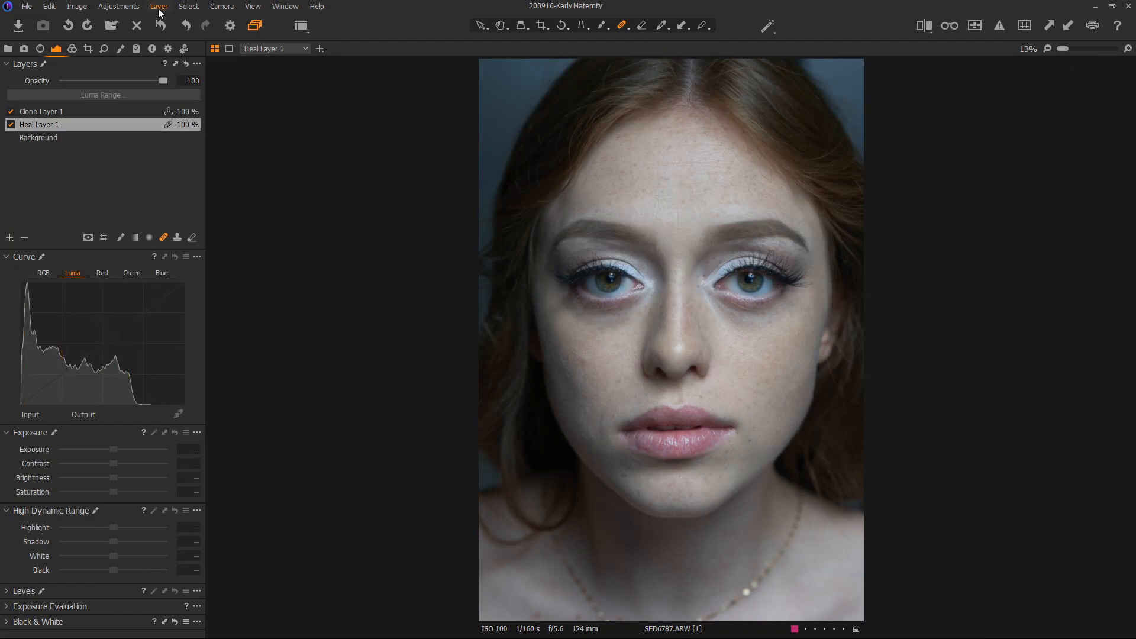
left_click(159, 5)
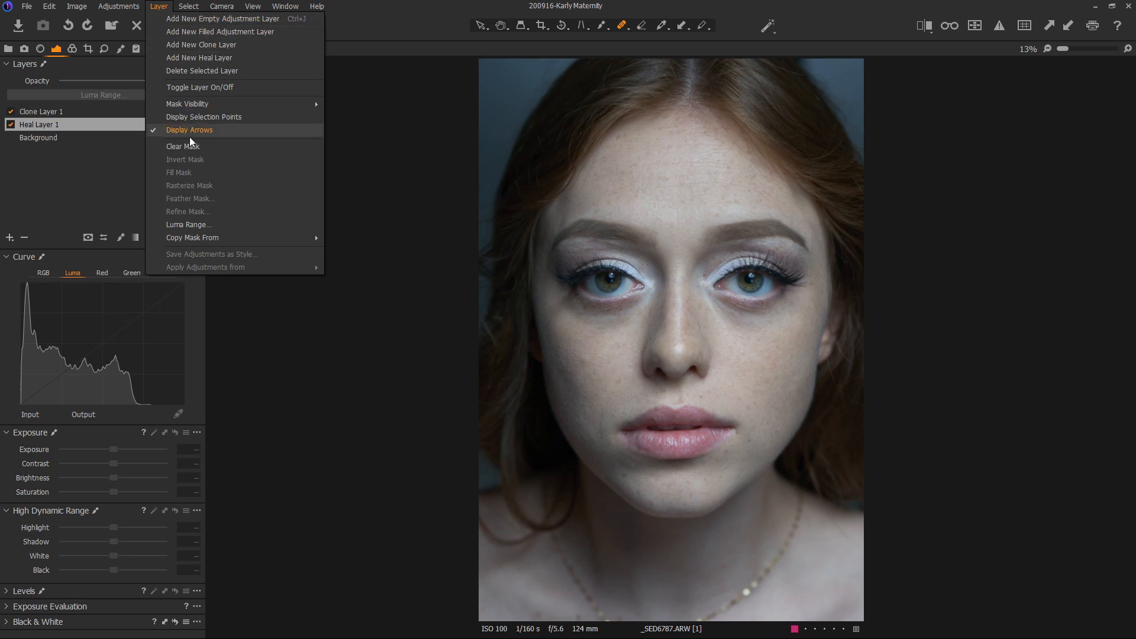
left_click(190, 130)
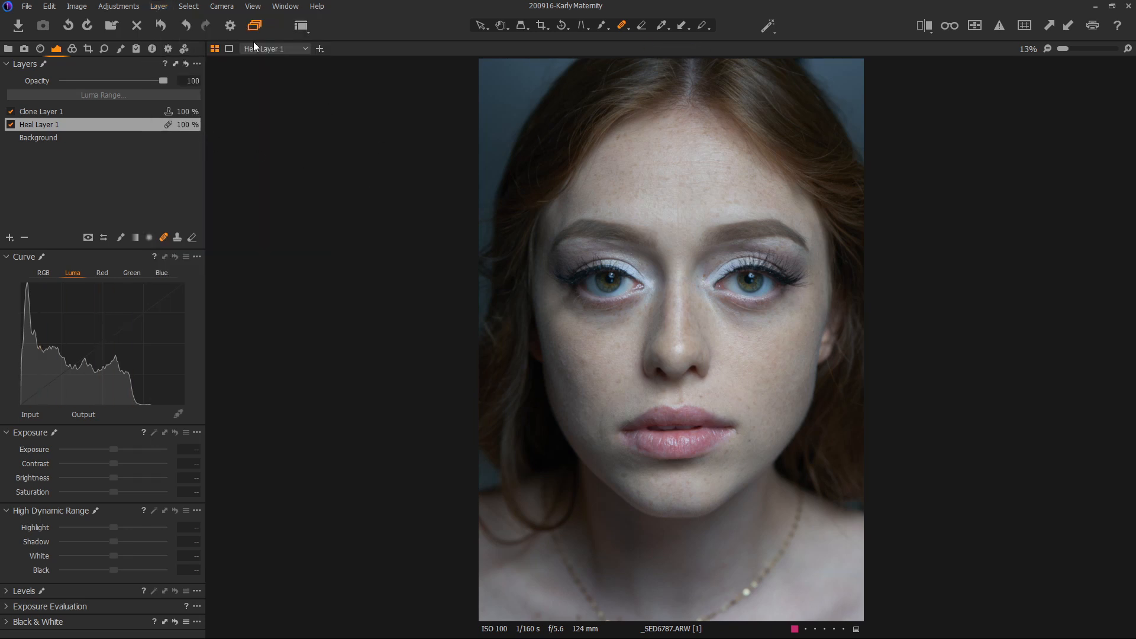